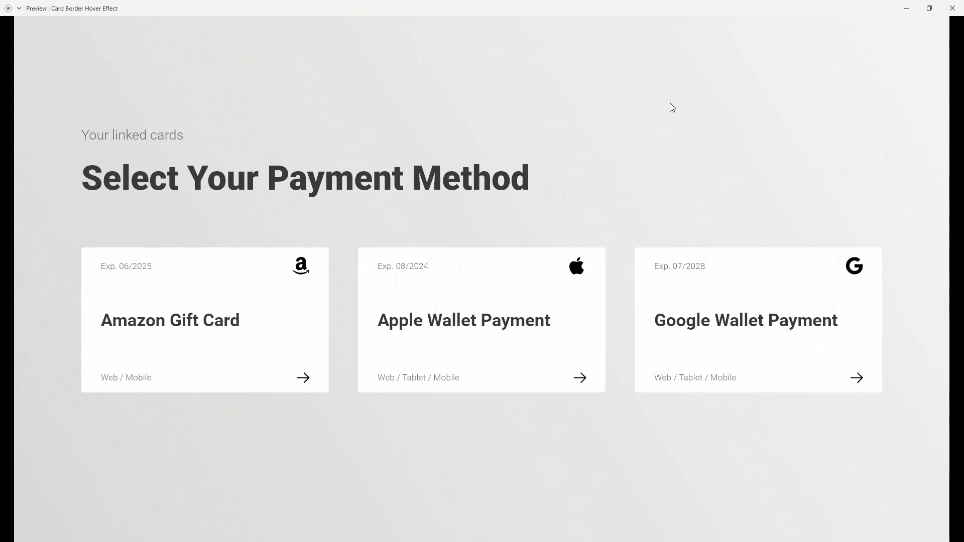
mouse_move(223, 268)
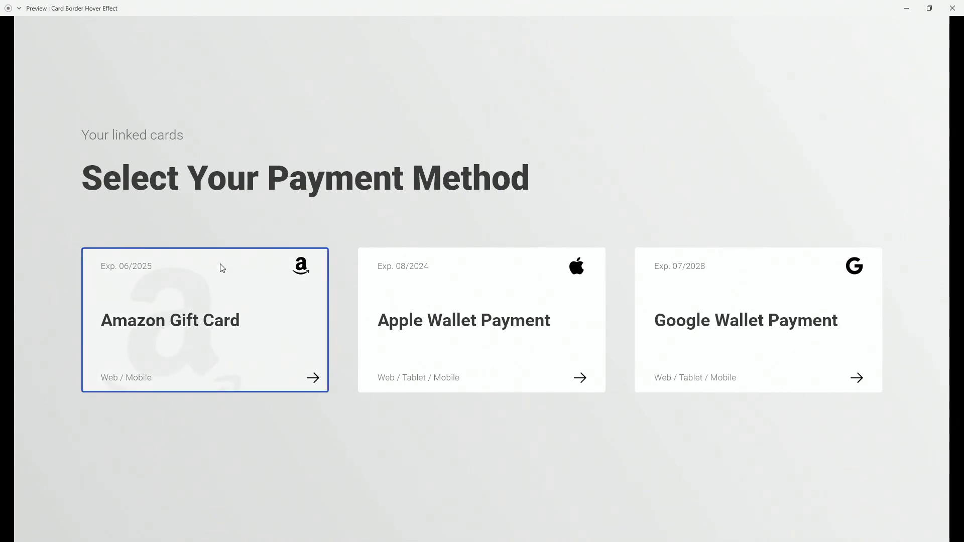
mouse_move(24, 411)
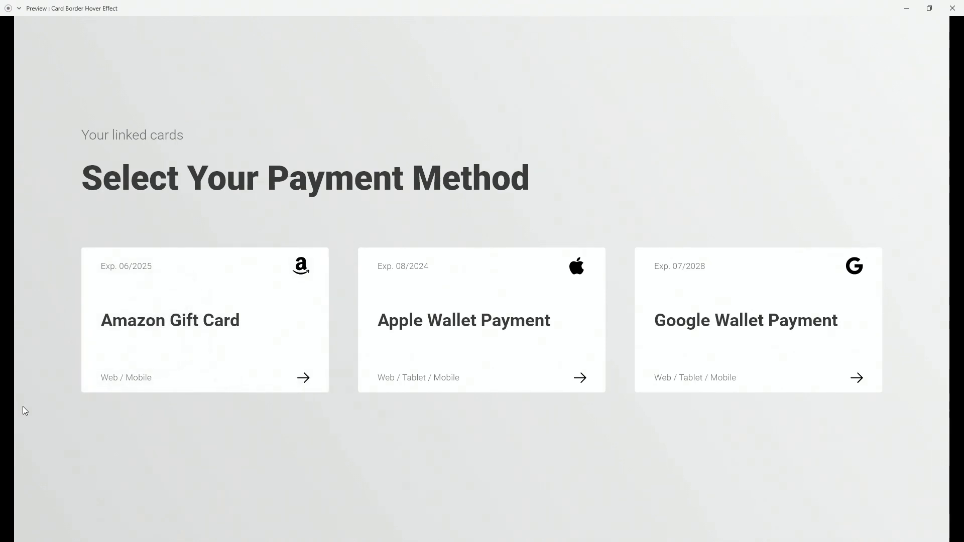
mouse_move(205, 319)
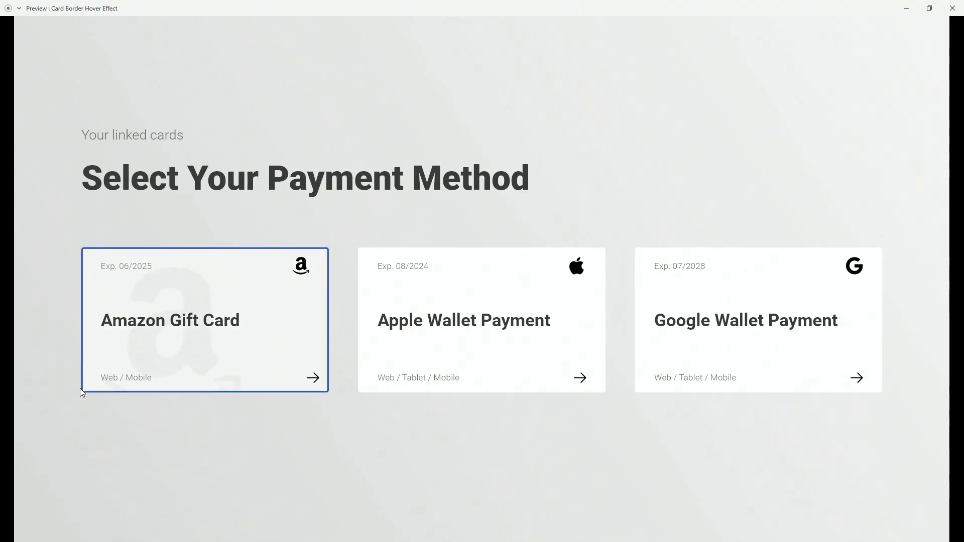
mouse_move(167, 315)
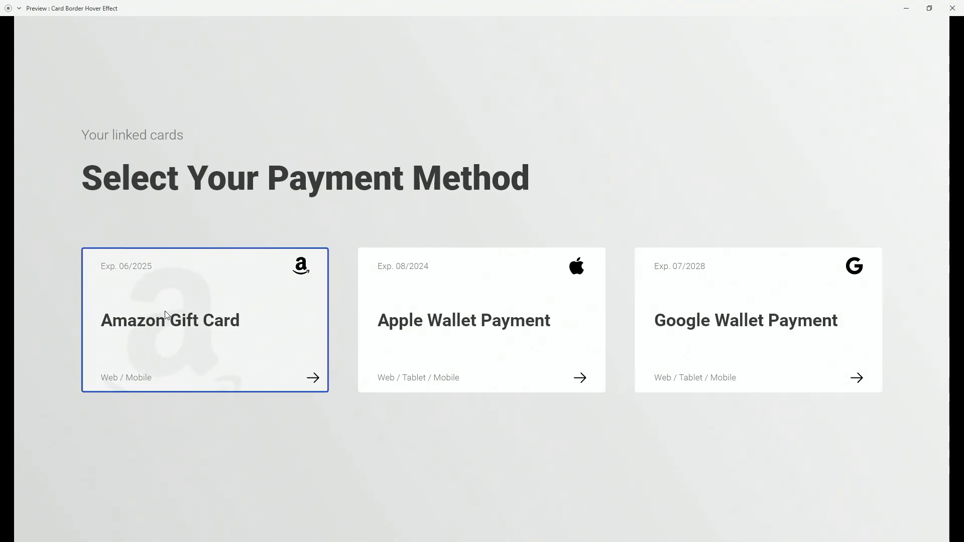
mouse_move(190, 222)
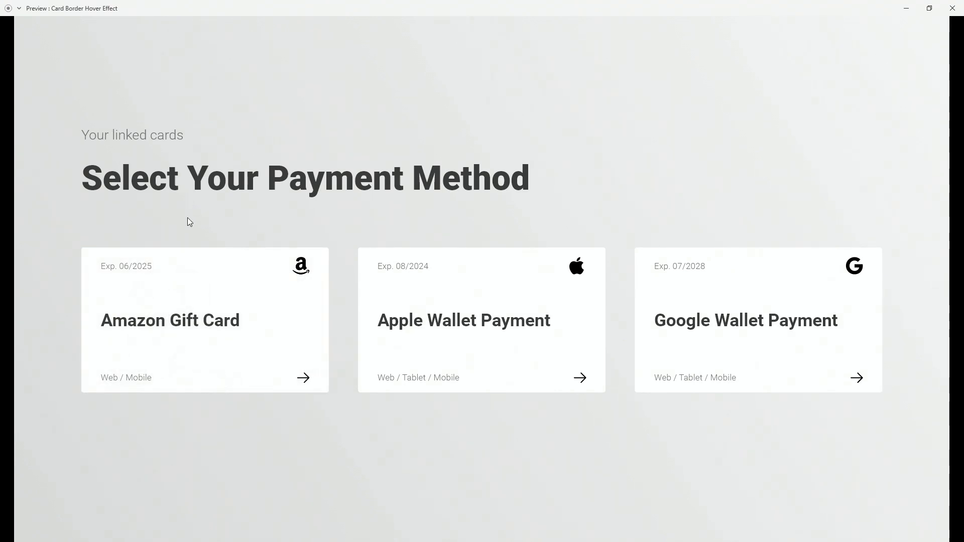
mouse_move(207, 253)
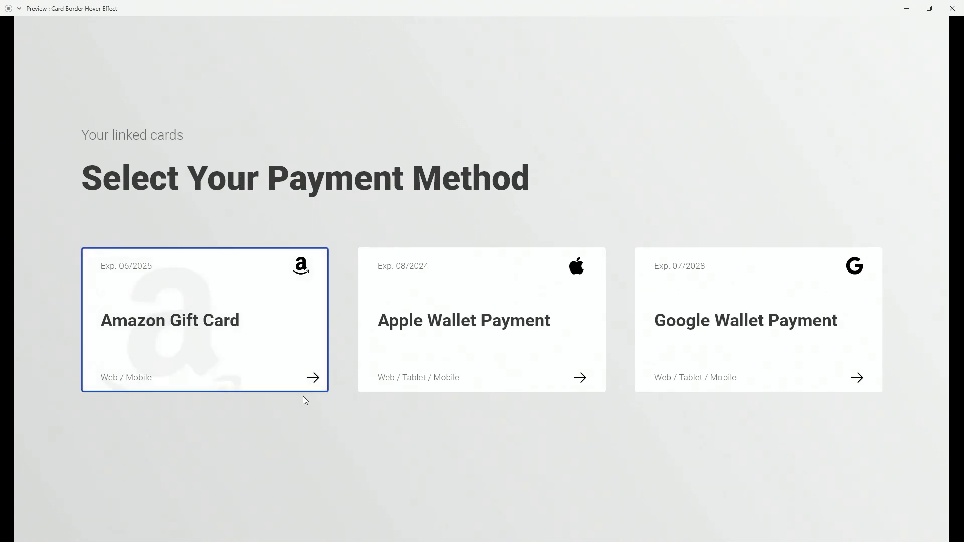
mouse_move(444, 450)
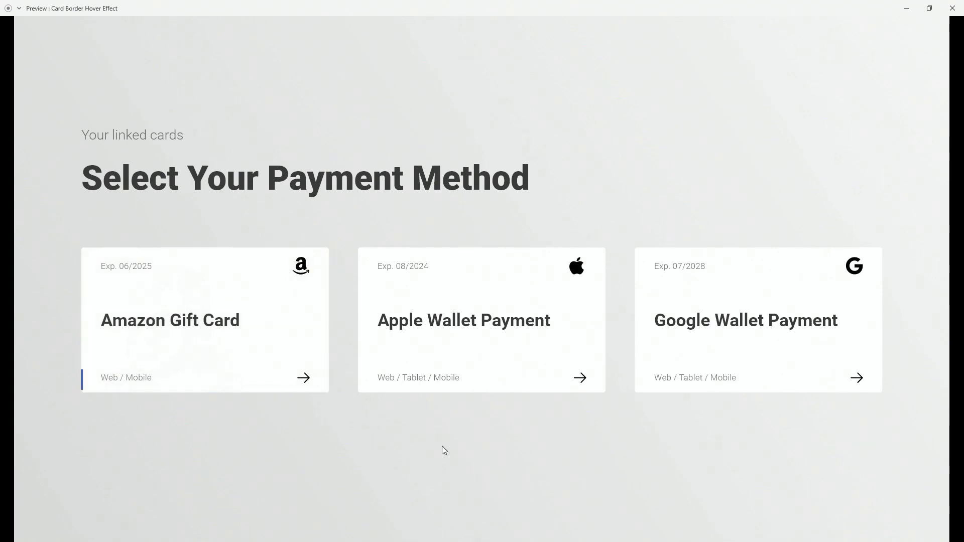
mouse_move(499, 371)
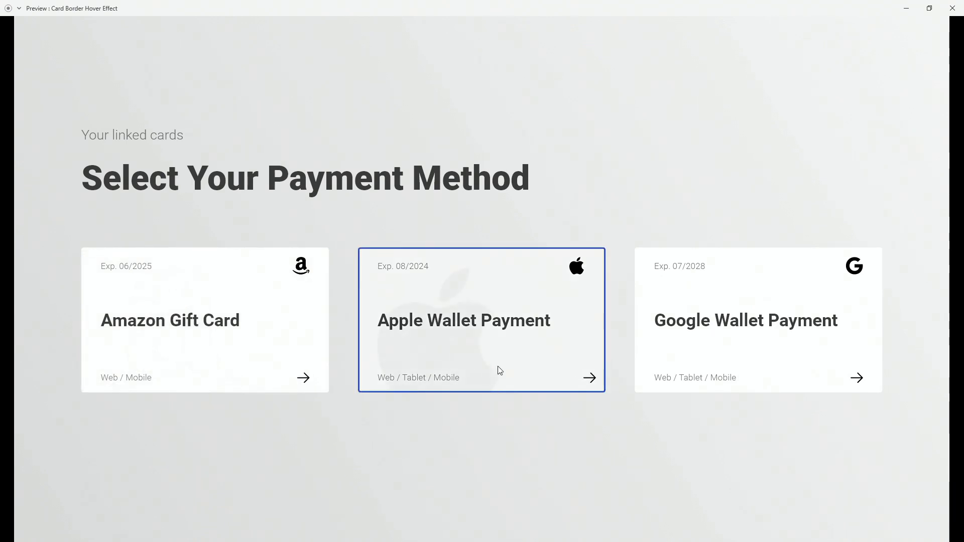
mouse_move(415, 358)
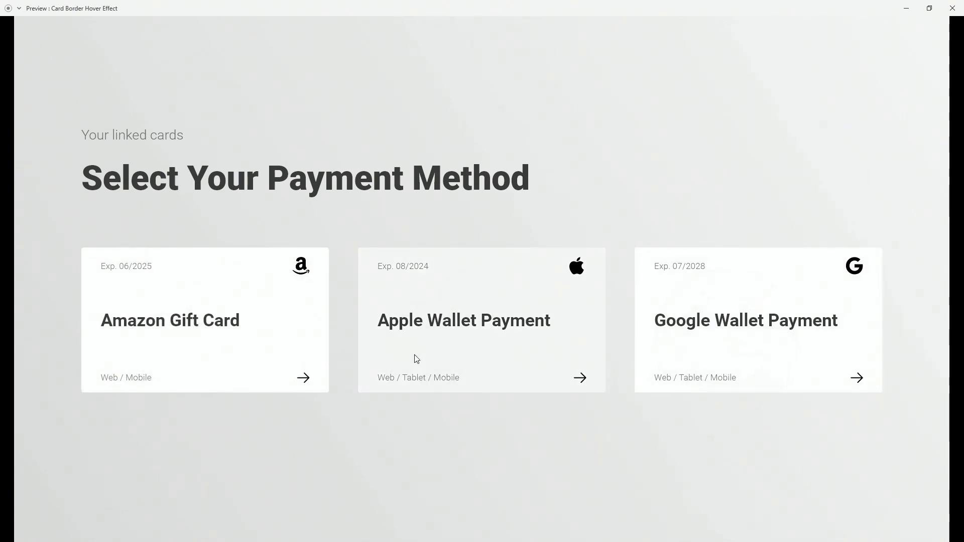
mouse_move(447, 355)
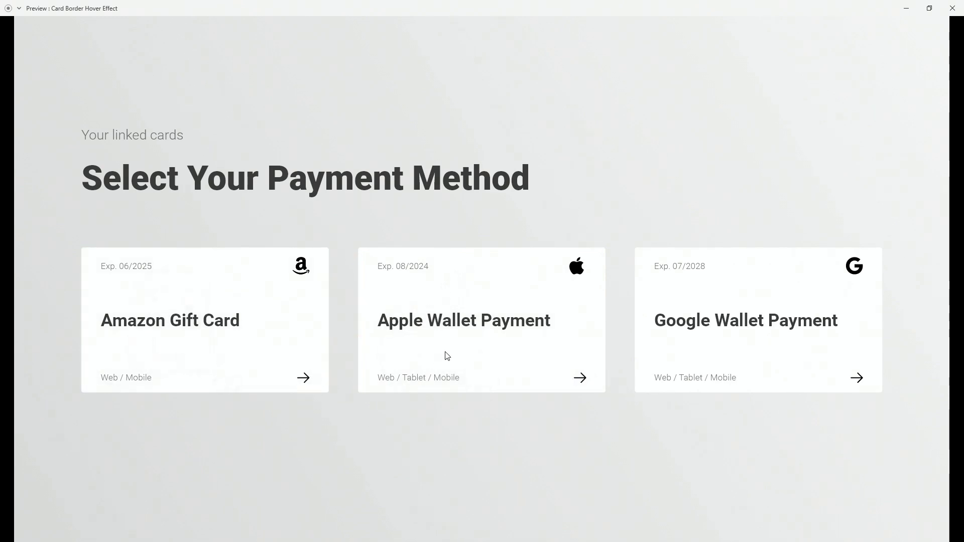
mouse_move(715, 430)
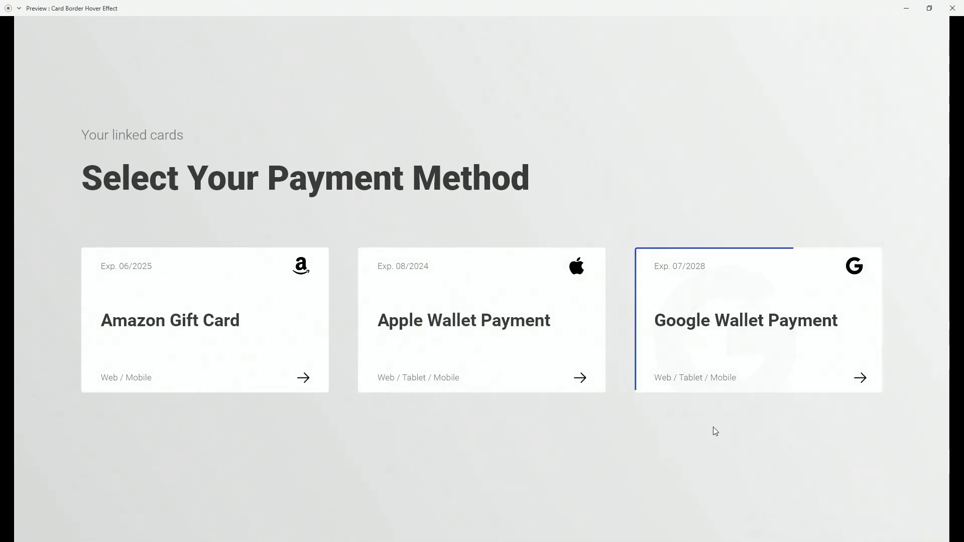
mouse_move(693, 454)
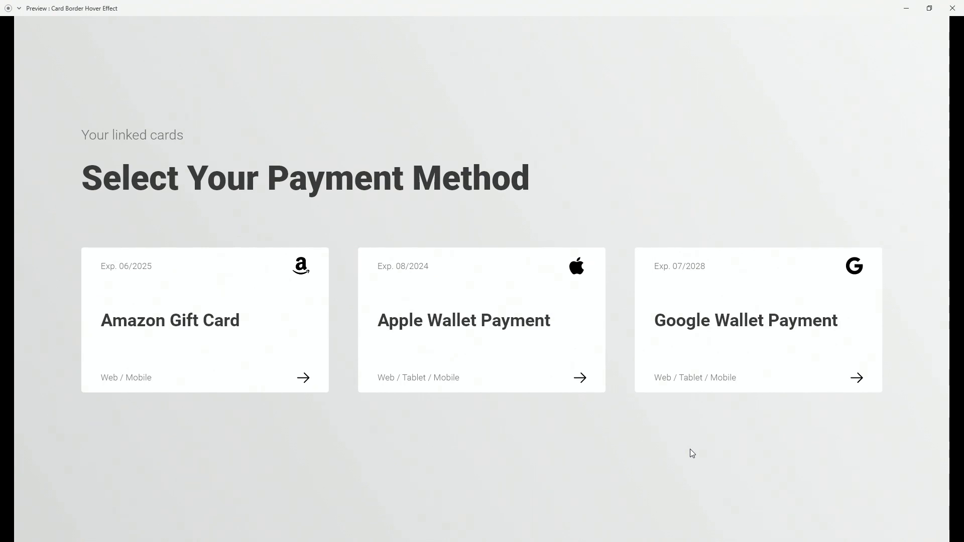
mouse_move(250, 349)
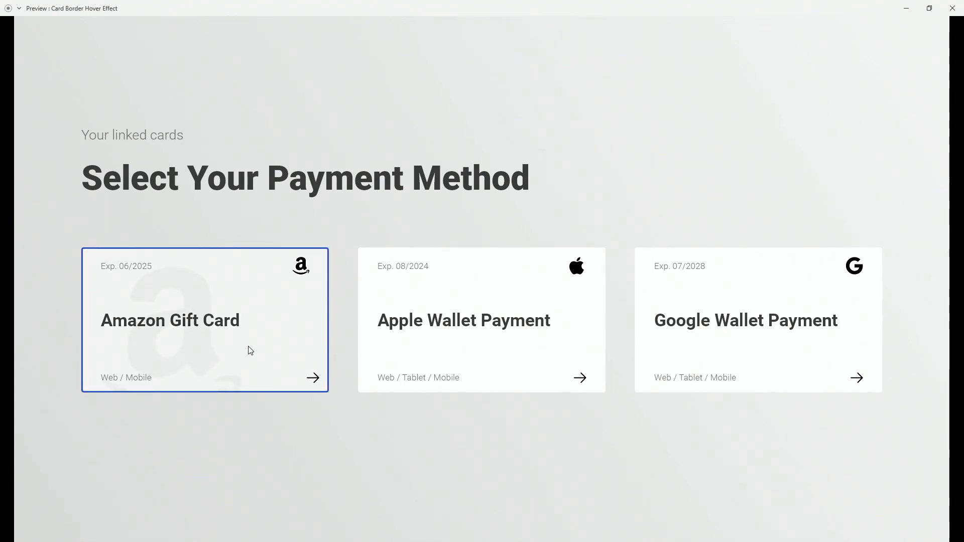
mouse_move(703, 428)
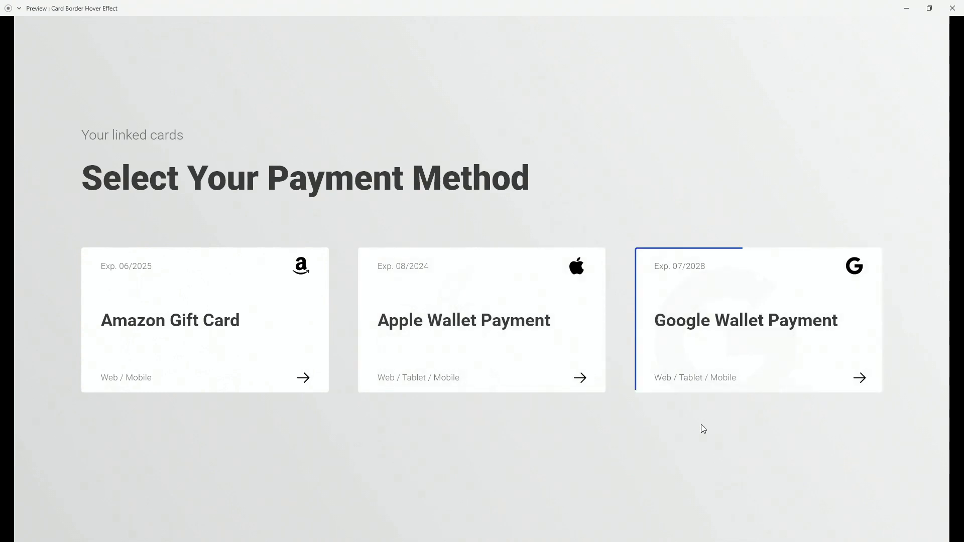
mouse_move(703, 428)
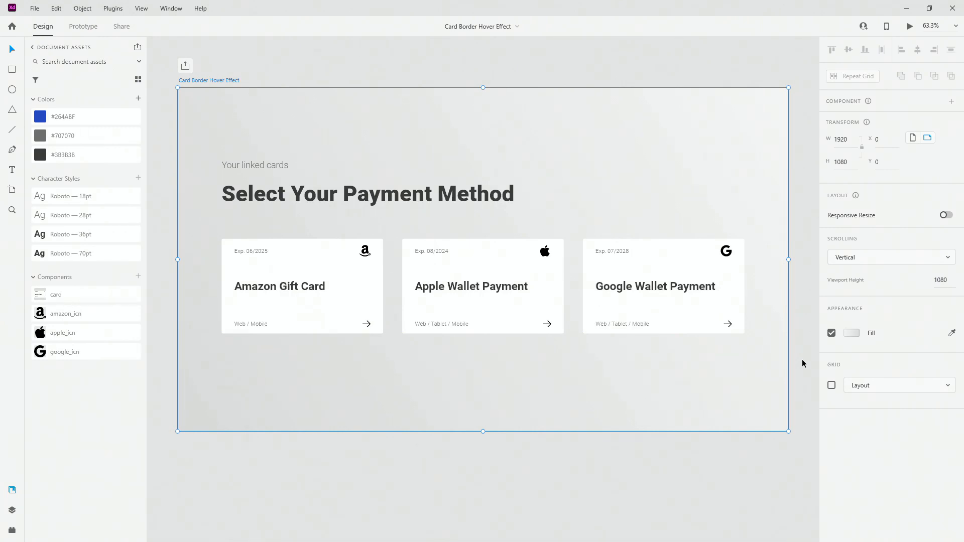
mouse_move(179, 144)
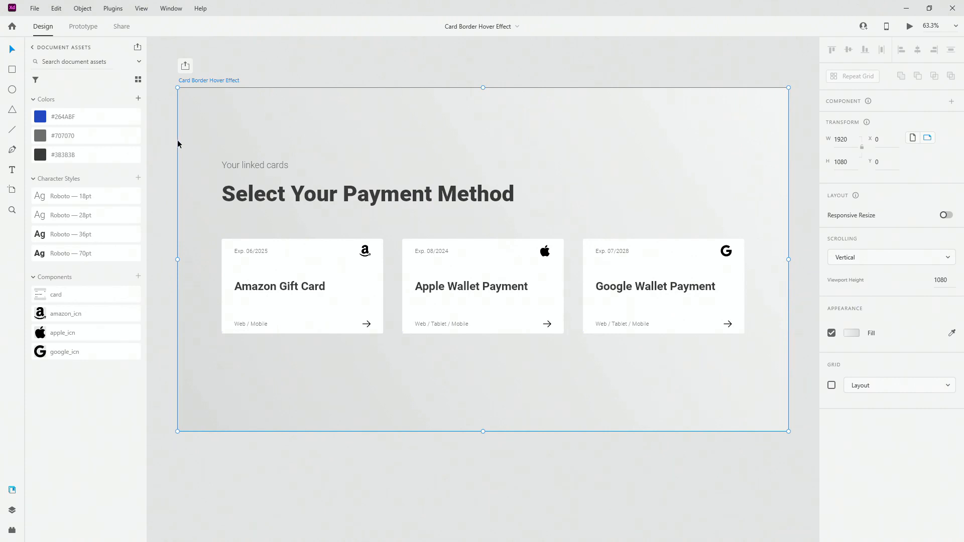
mouse_move(70, 162)
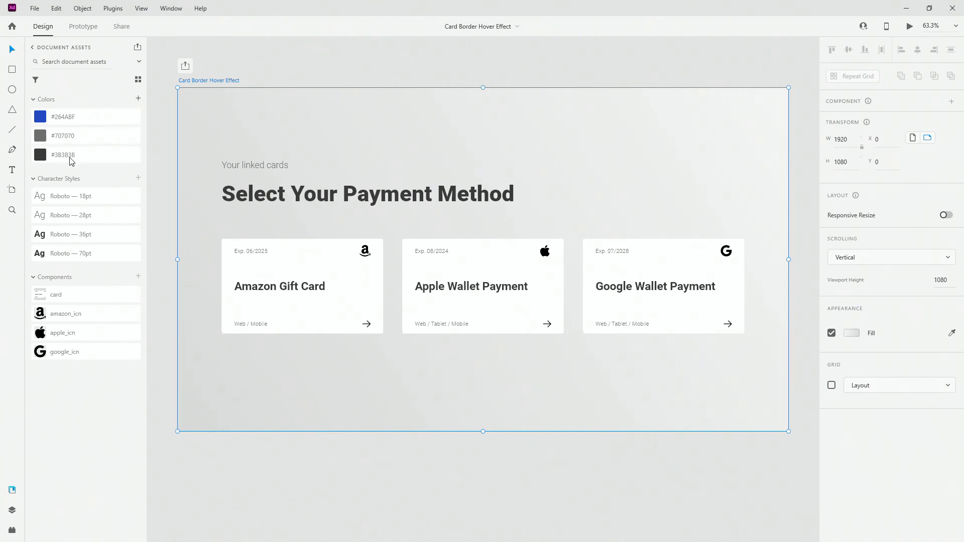
Return to the Design tab and browse the Document Assets colors, text styles and components.
left_click(64, 313)
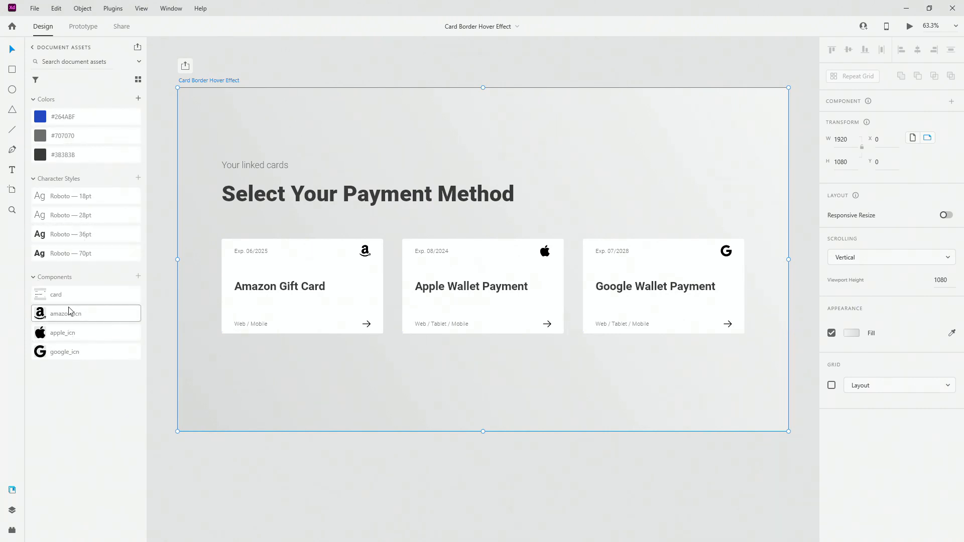
mouse_move(64, 313)
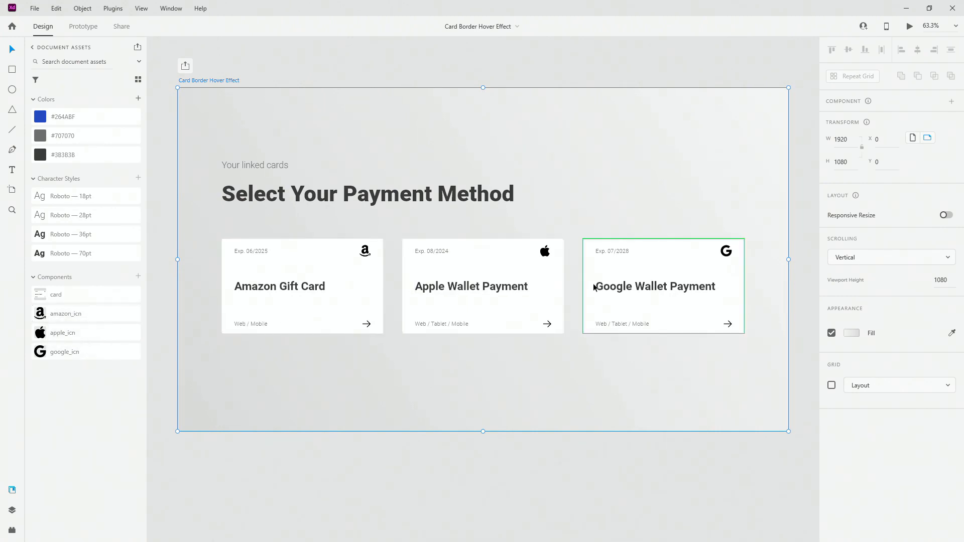
mouse_move(654, 281)
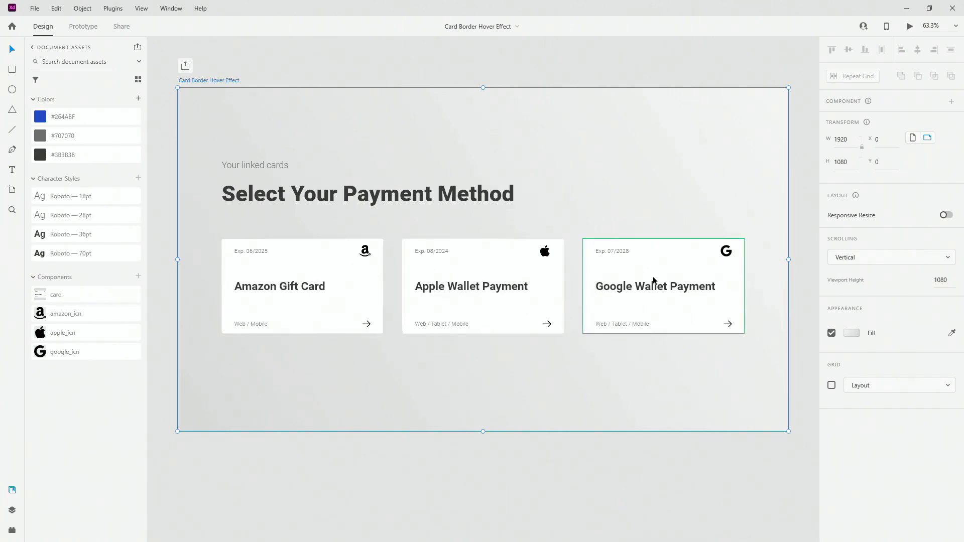
mouse_move(250, 264)
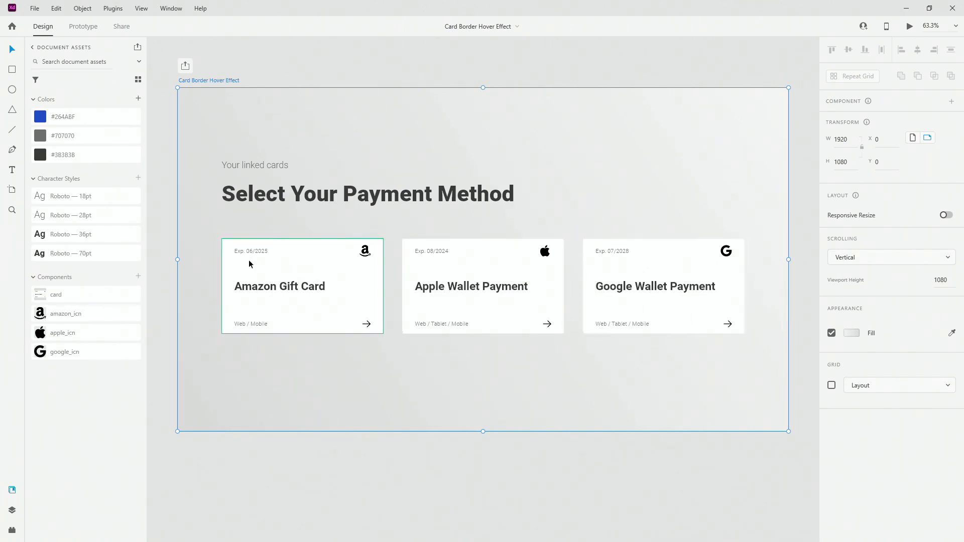
mouse_move(704, 267)
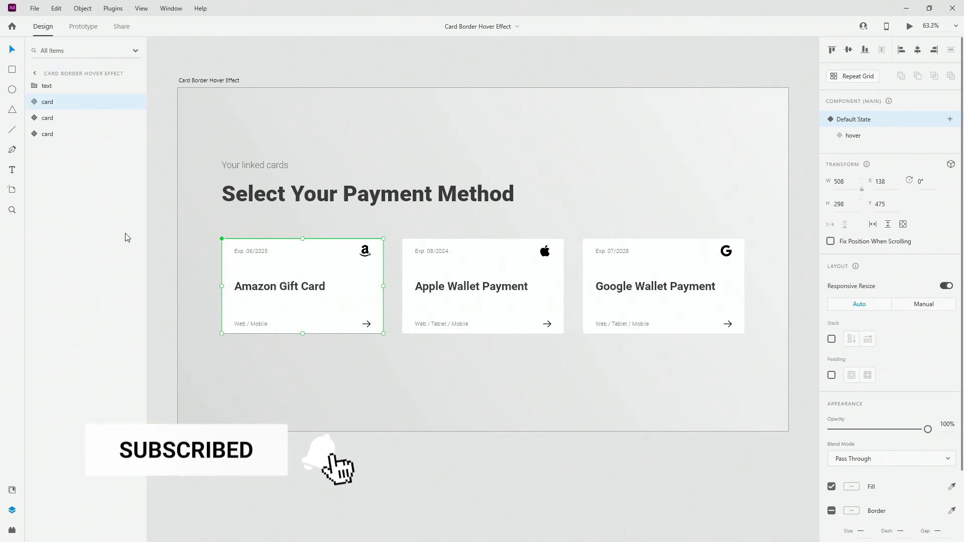
left_click(46, 86)
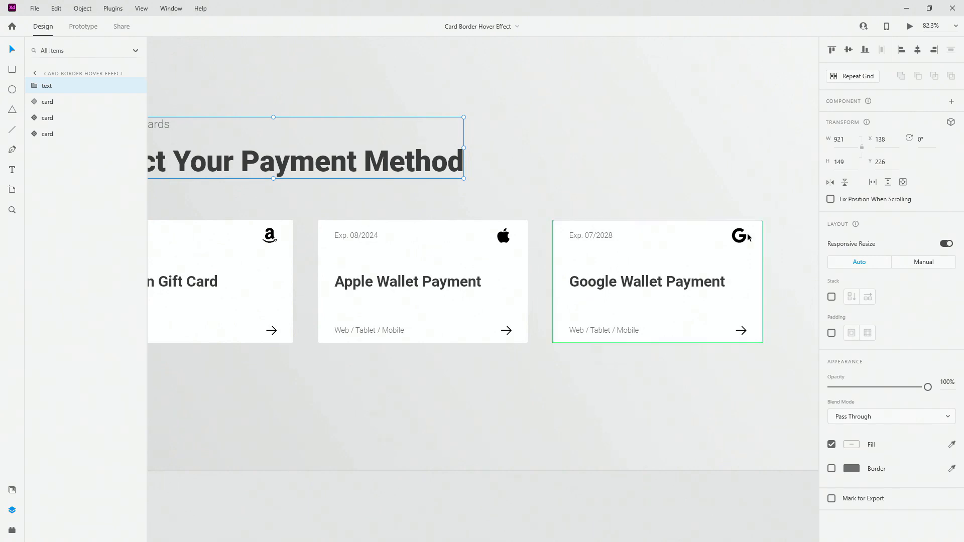
mouse_move(725, 229)
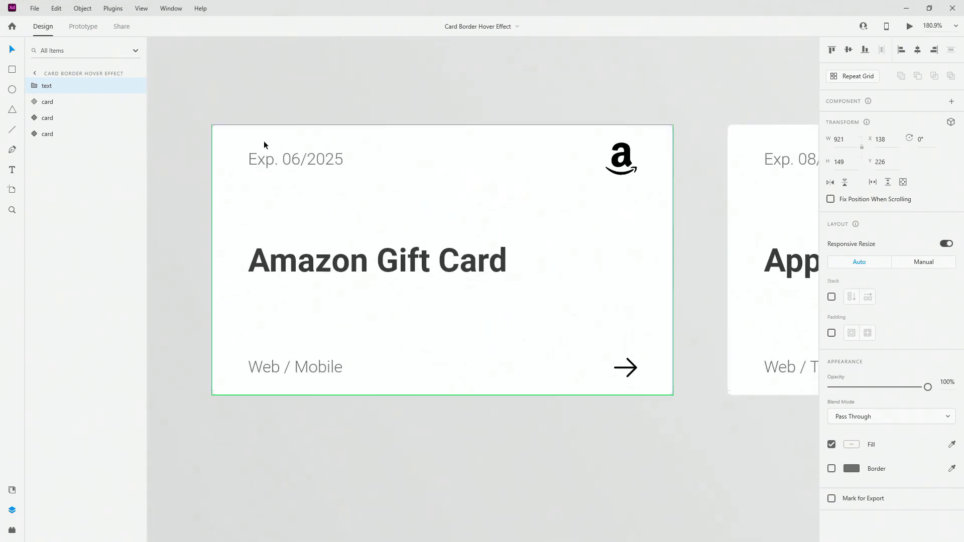
left_click(47, 101)
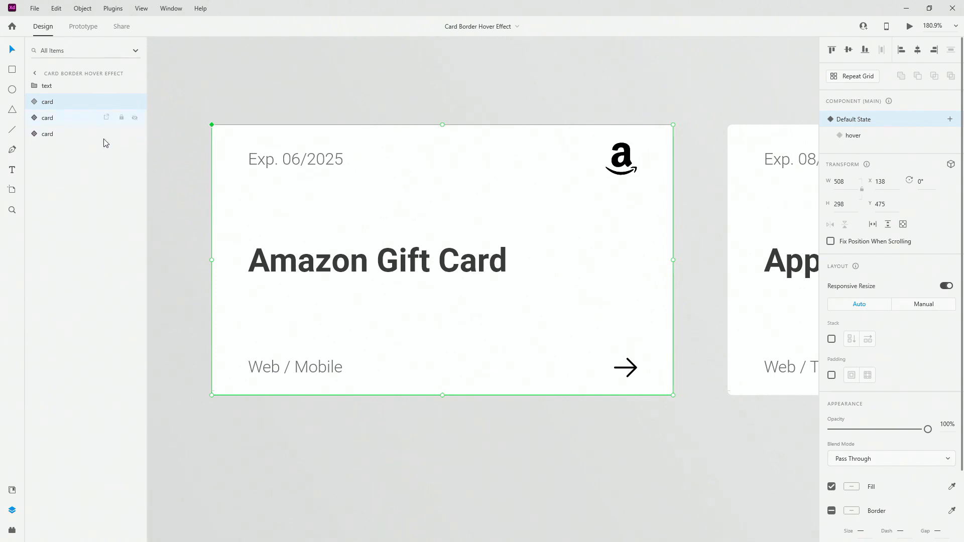
left_click(47, 117)
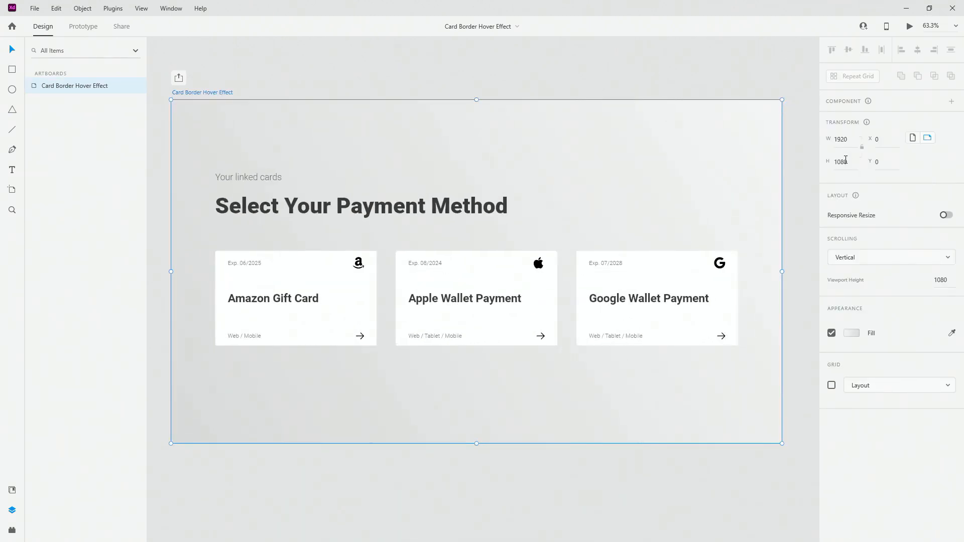
mouse_move(806, 190)
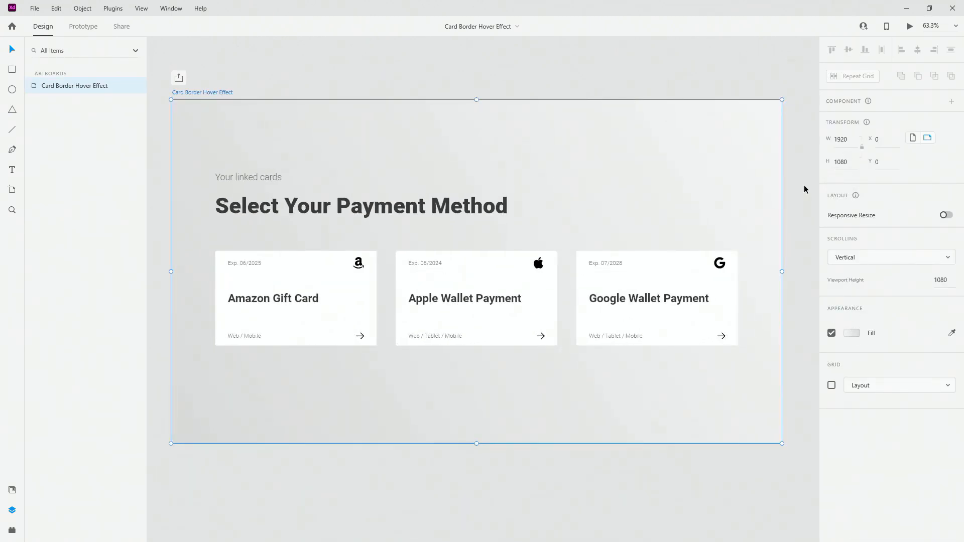
left_click(295, 298)
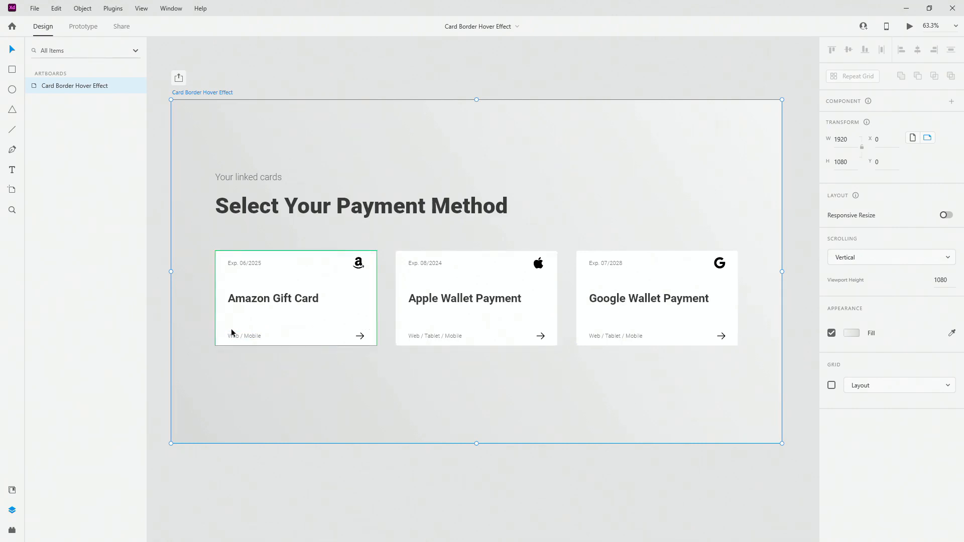
mouse_move(754, 137)
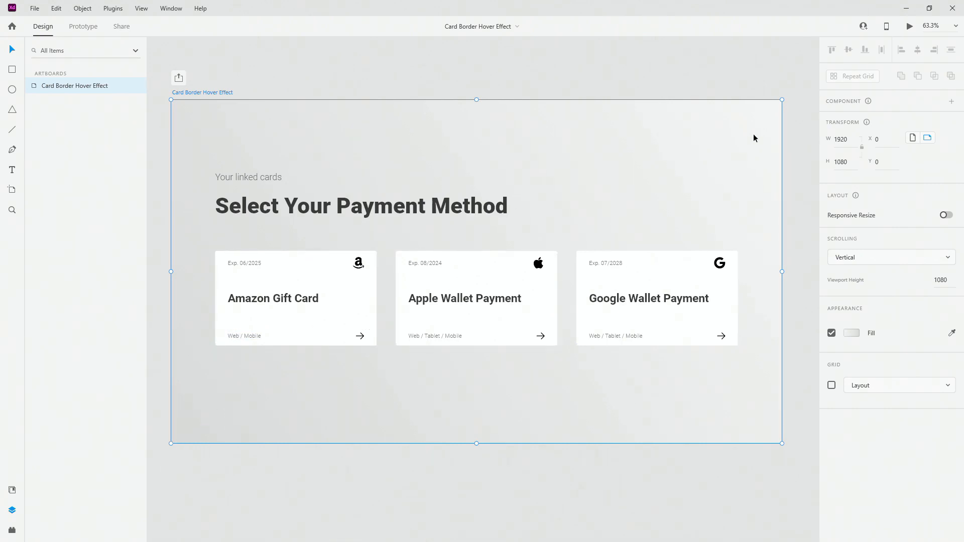
left_click(360, 205)
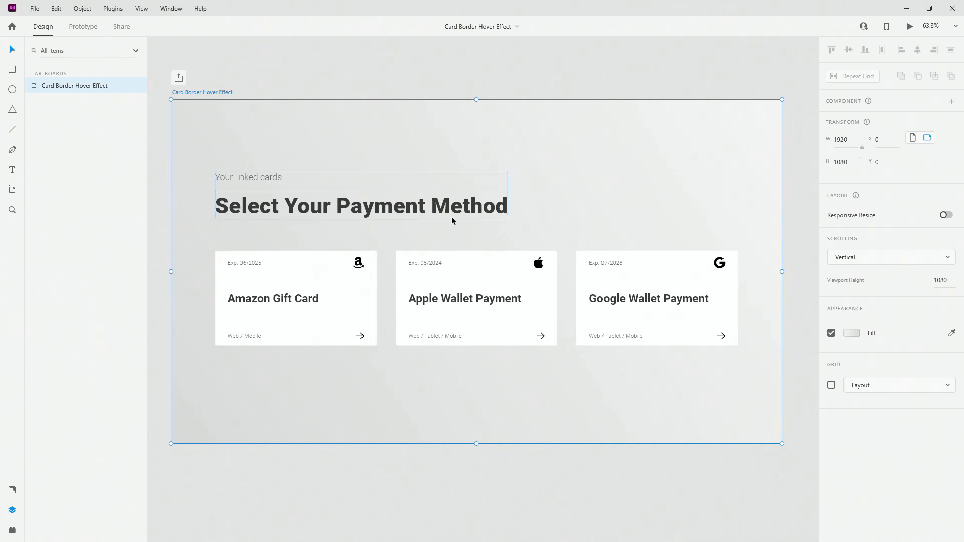
left_click(273, 298)
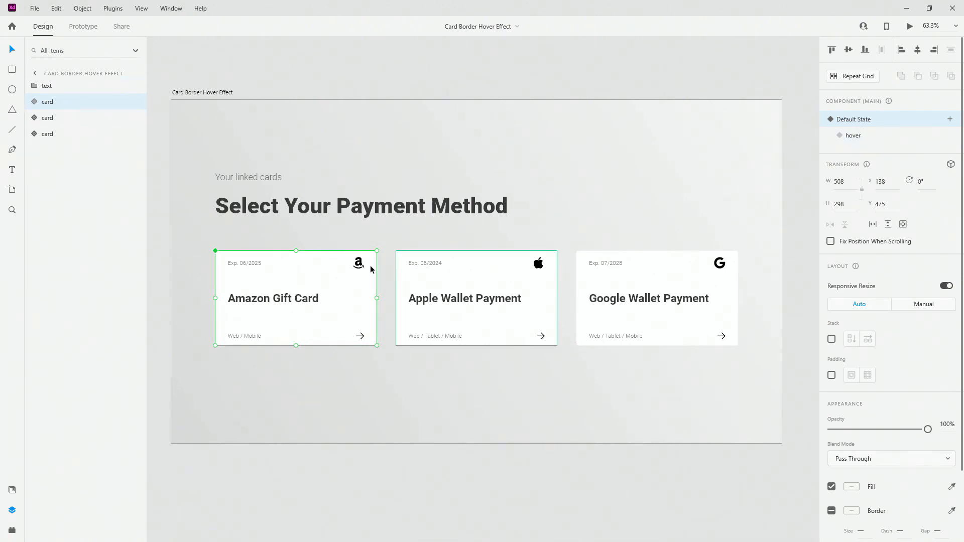
left_click(34, 102)
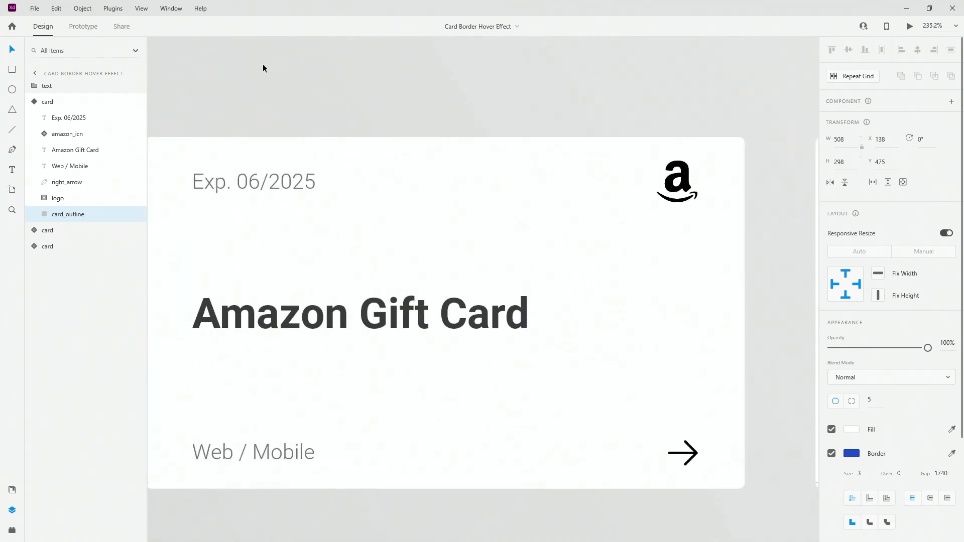
left_click(58, 198)
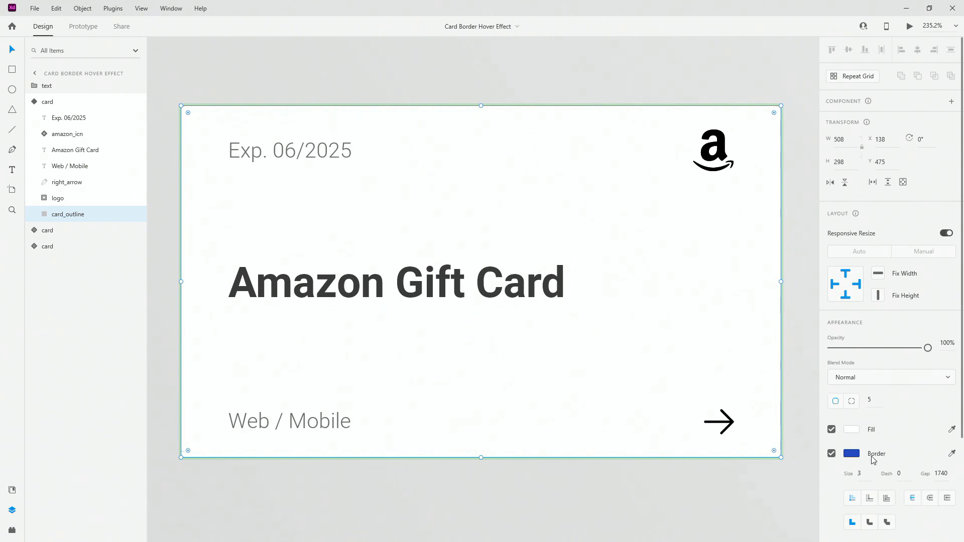
mouse_move(861, 473)
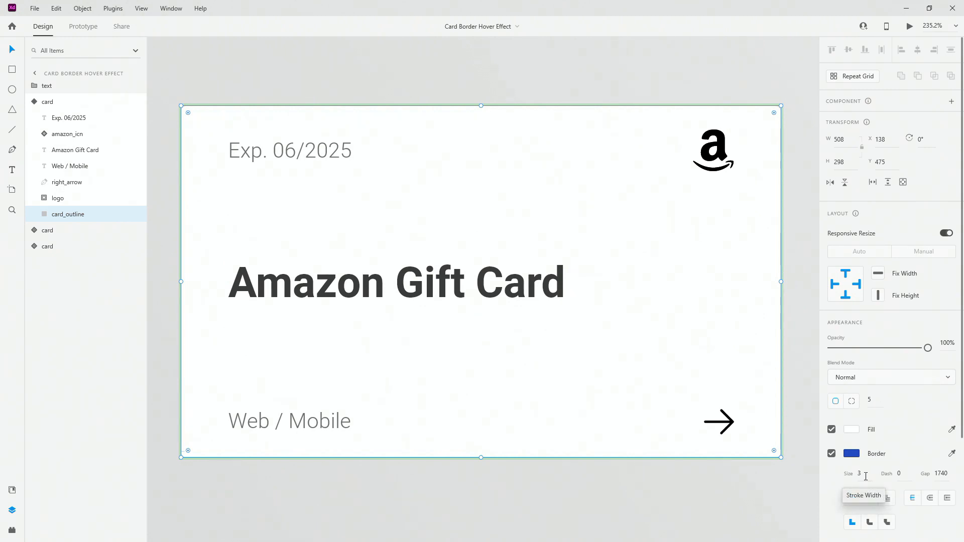
mouse_move(901, 473)
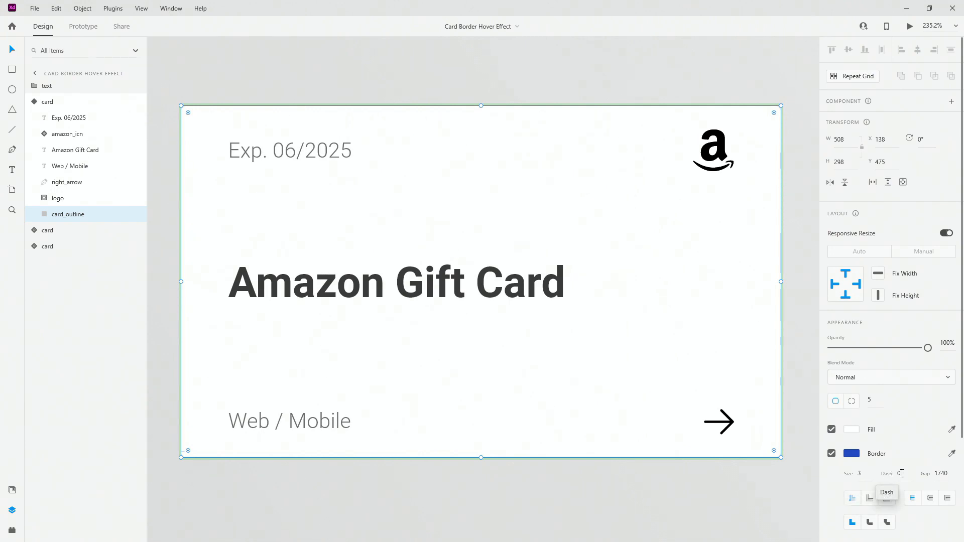
mouse_move(944, 473)
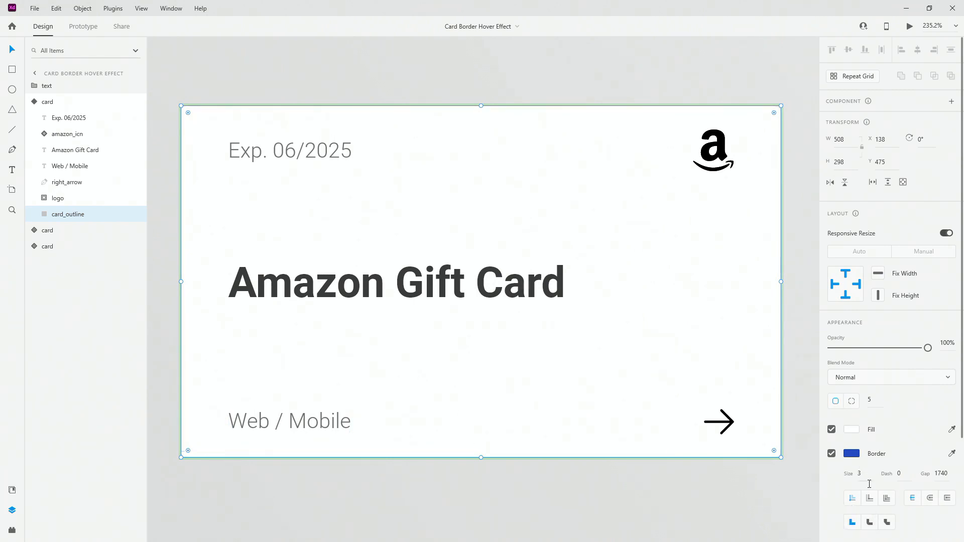
mouse_move(868, 498)
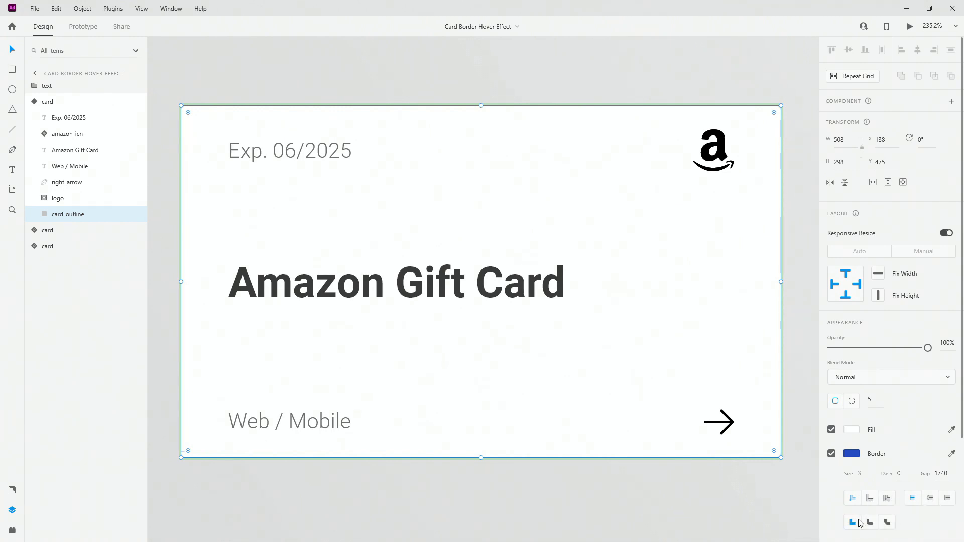
mouse_move(908, 522)
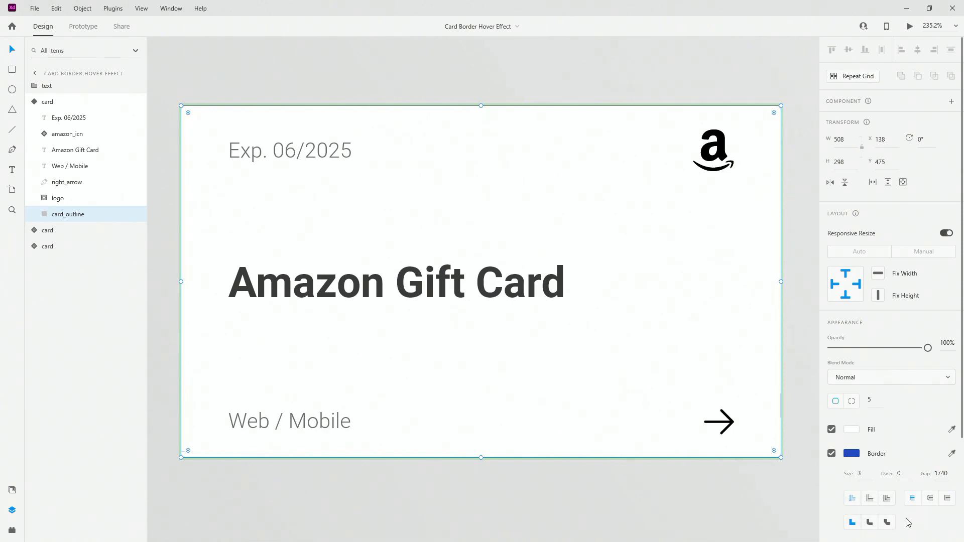
left_click(395, 282)
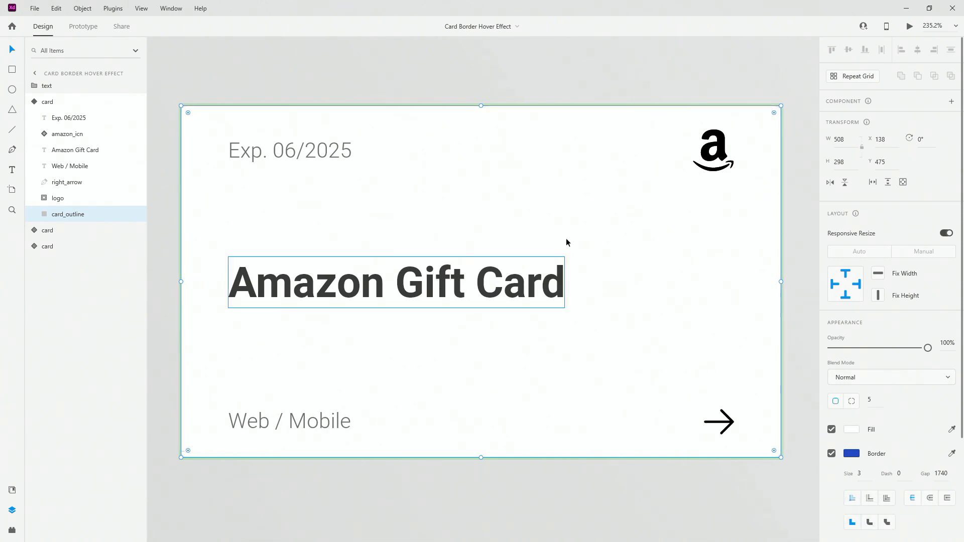
left_click(485, 242)
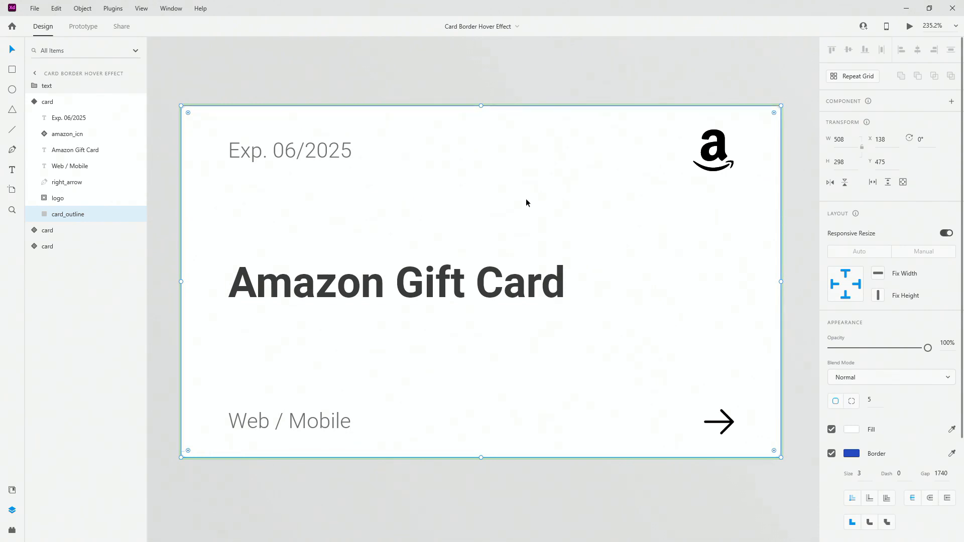
mouse_move(440, 174)
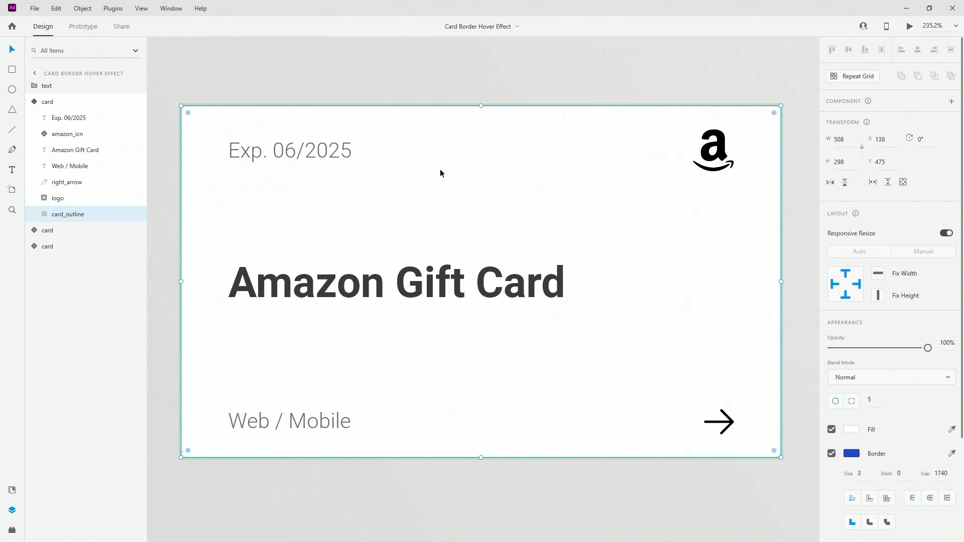
left_click(69, 118)
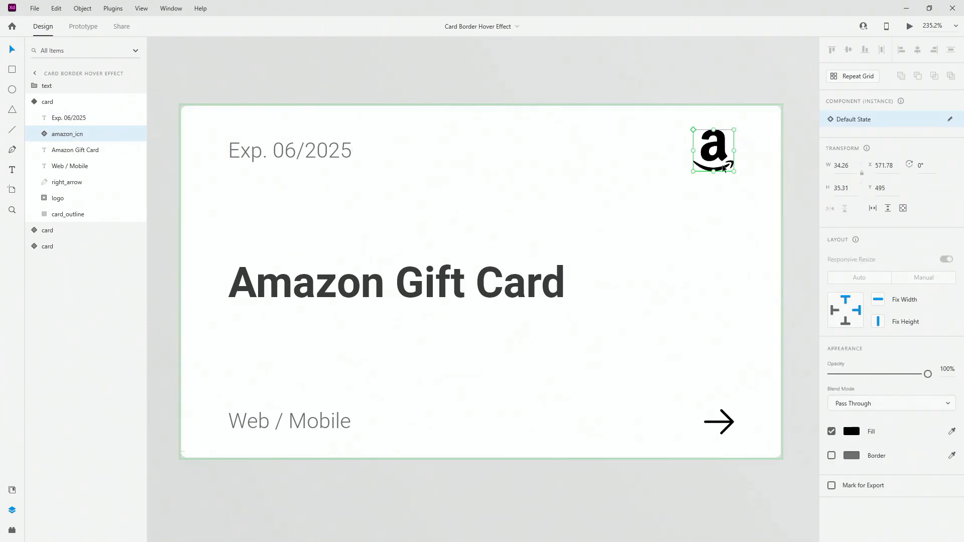
mouse_move(612, 158)
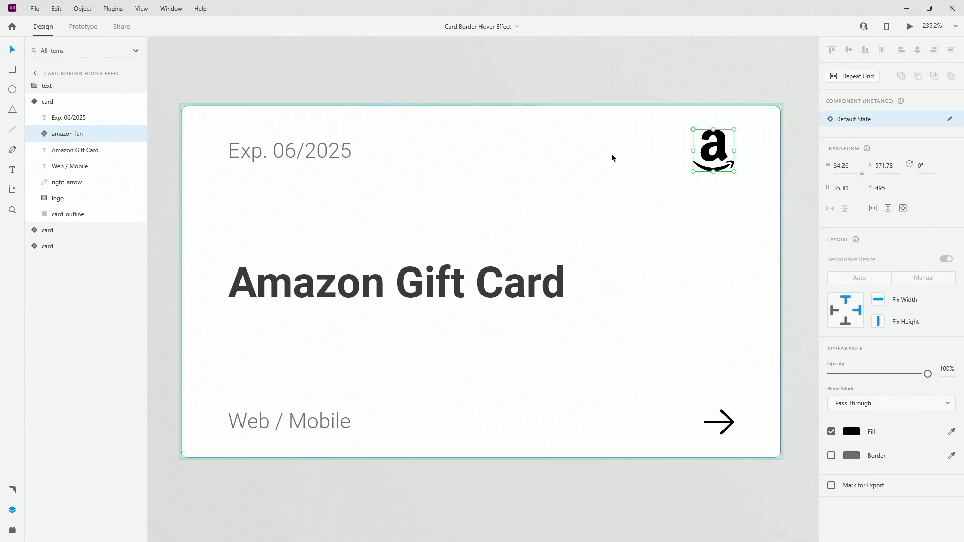
mouse_move(122, 169)
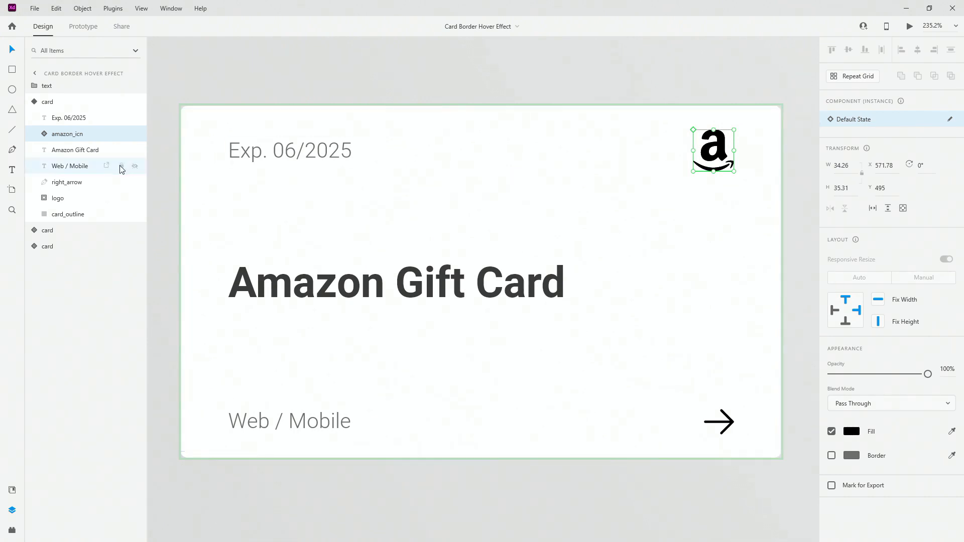
left_click(76, 149)
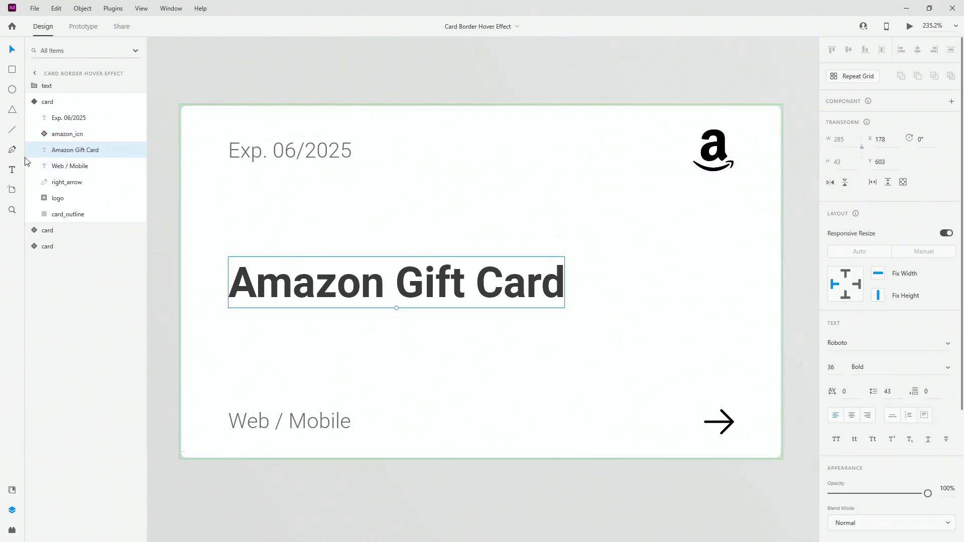
left_click(70, 165)
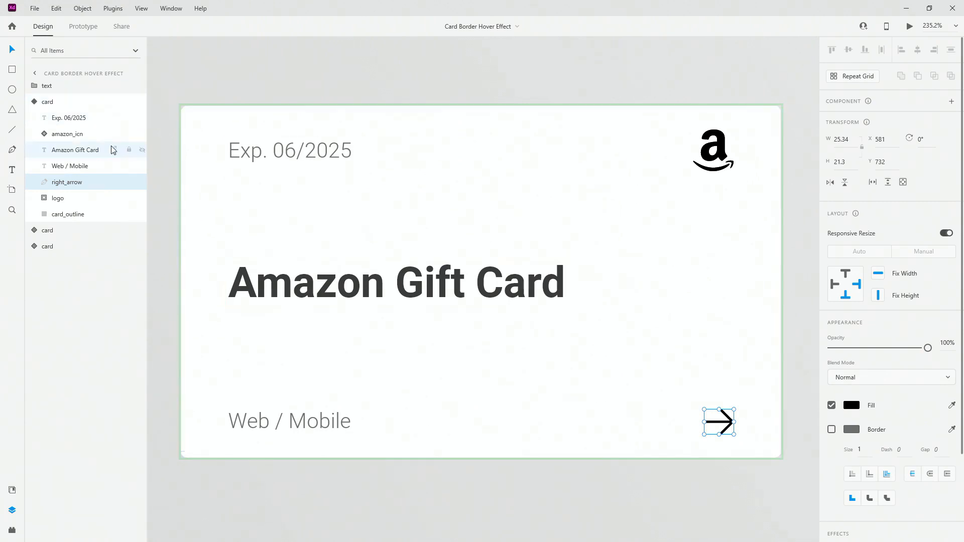
Give card_outline a blue border of size 3 with dash/gap 1740 and shift right_arrow right.
left_click(68, 214)
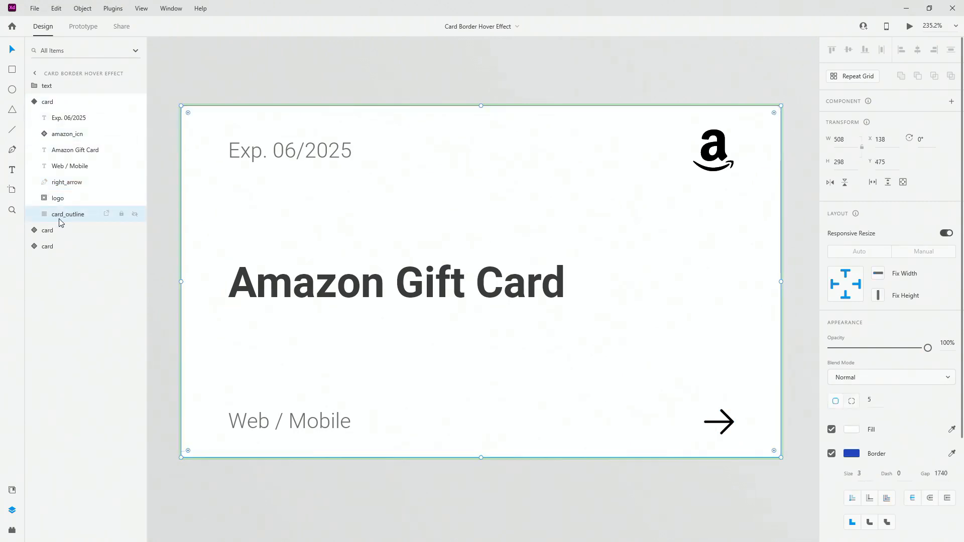
mouse_move(857, 435)
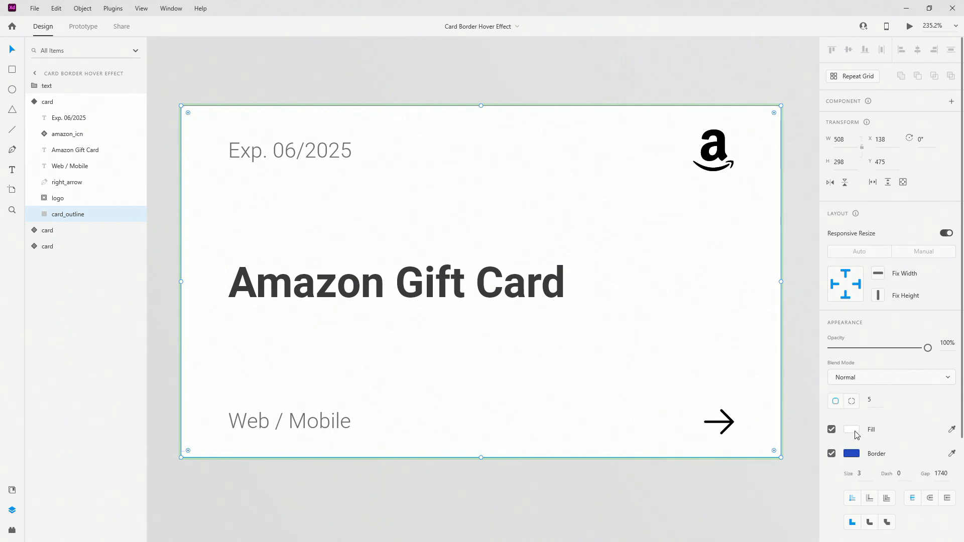
left_click(851, 429)
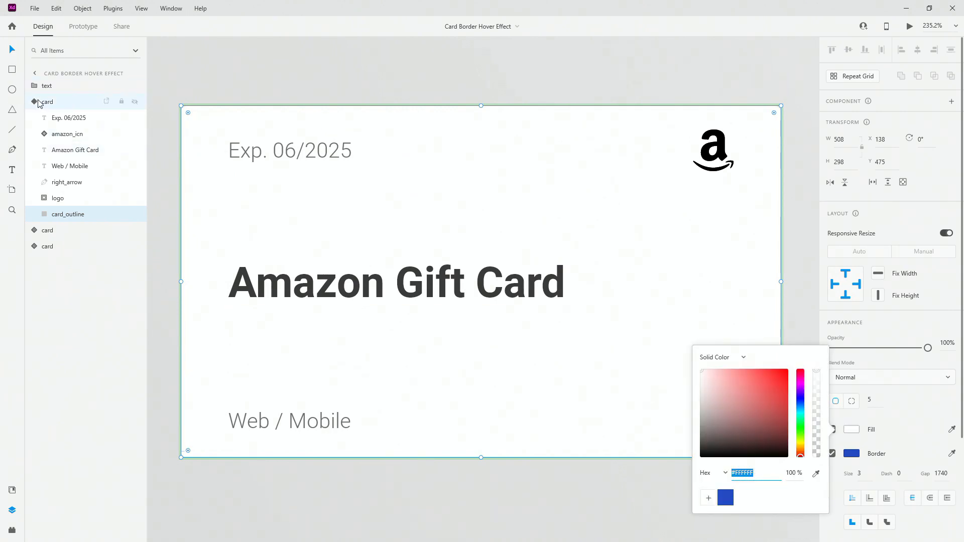
left_click(47, 101)
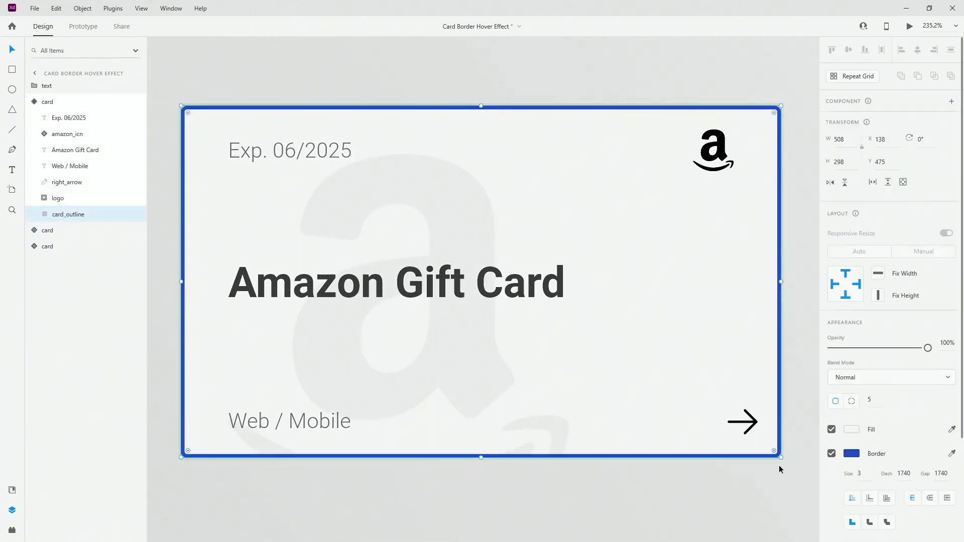
left_click(851, 429)
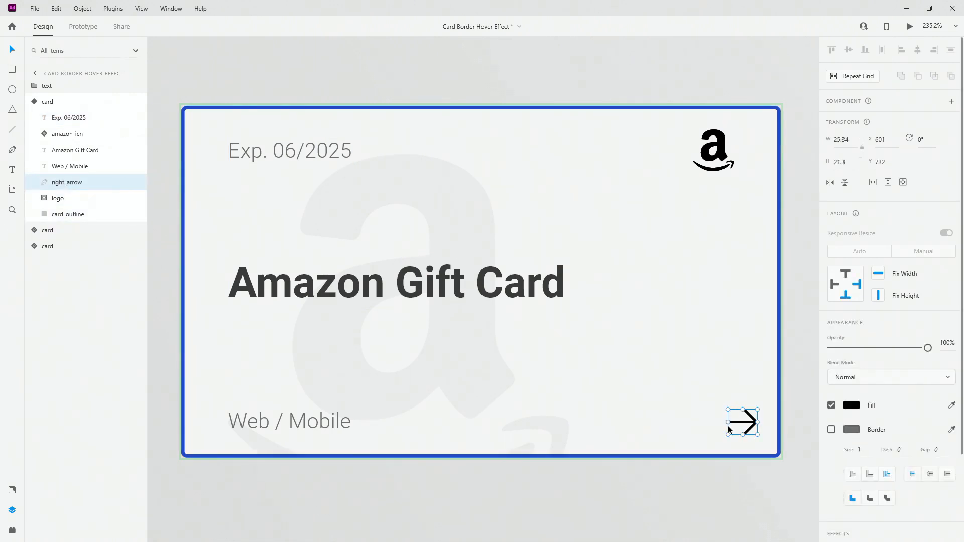
left_click(58, 198)
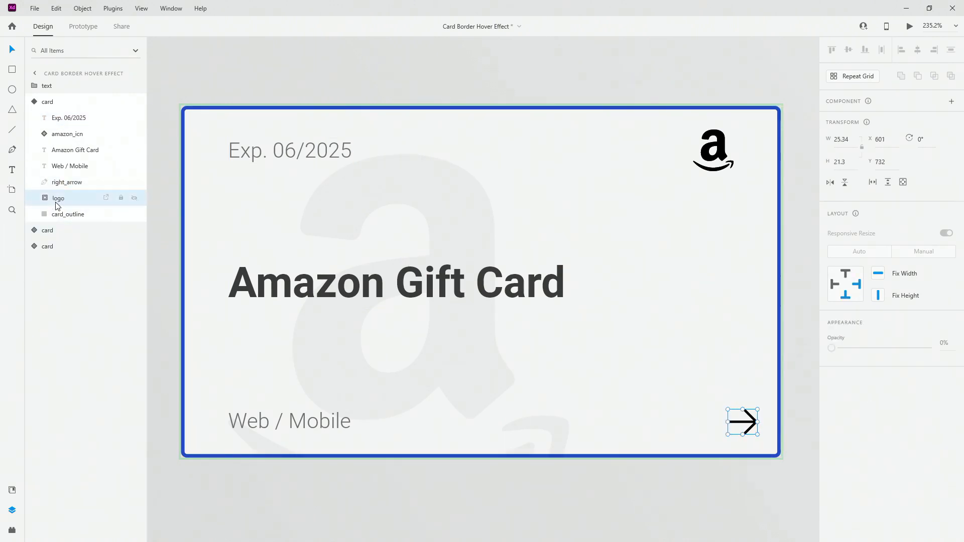
Switch the card component to Default State and inspect the masked logo watermark group.
left_click(47, 102)
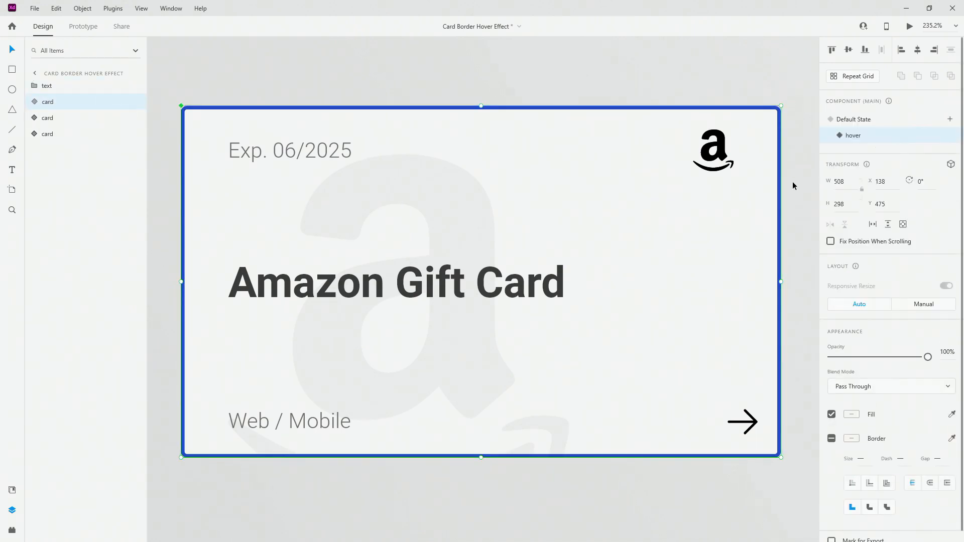
left_click(855, 119)
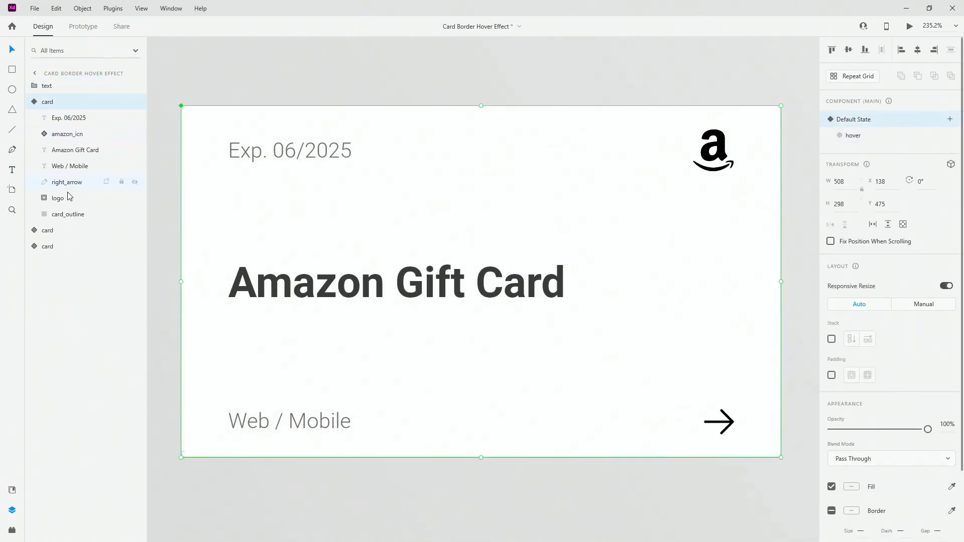
left_click(59, 197)
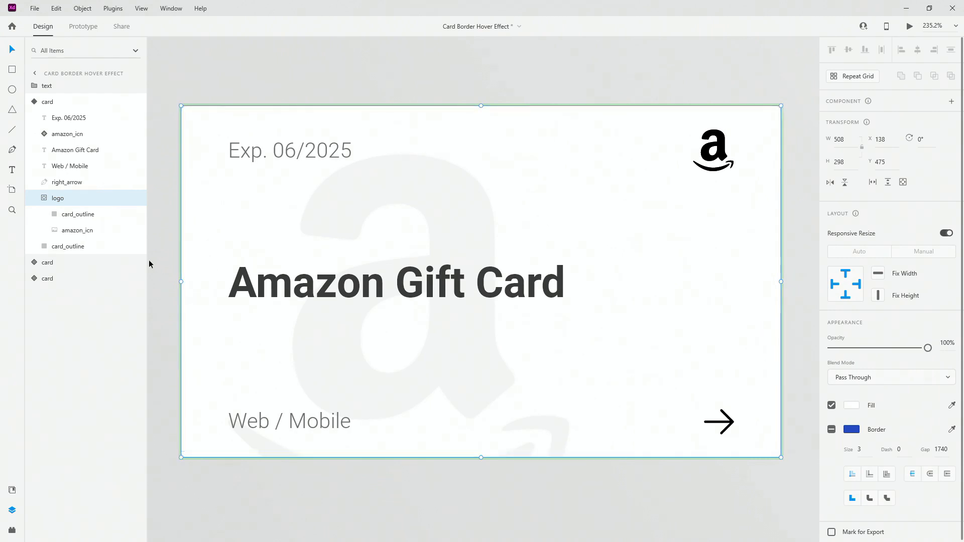
left_click(78, 214)
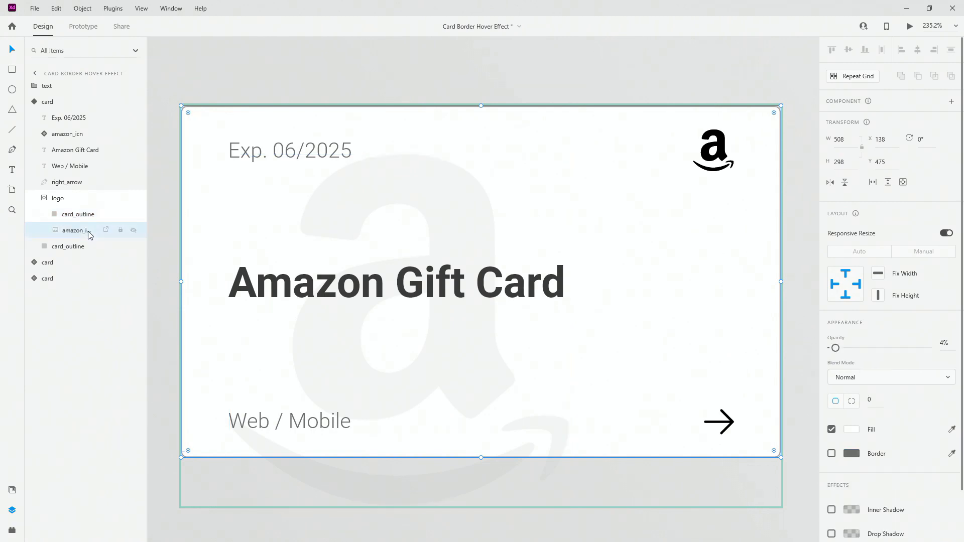
left_click(78, 230)
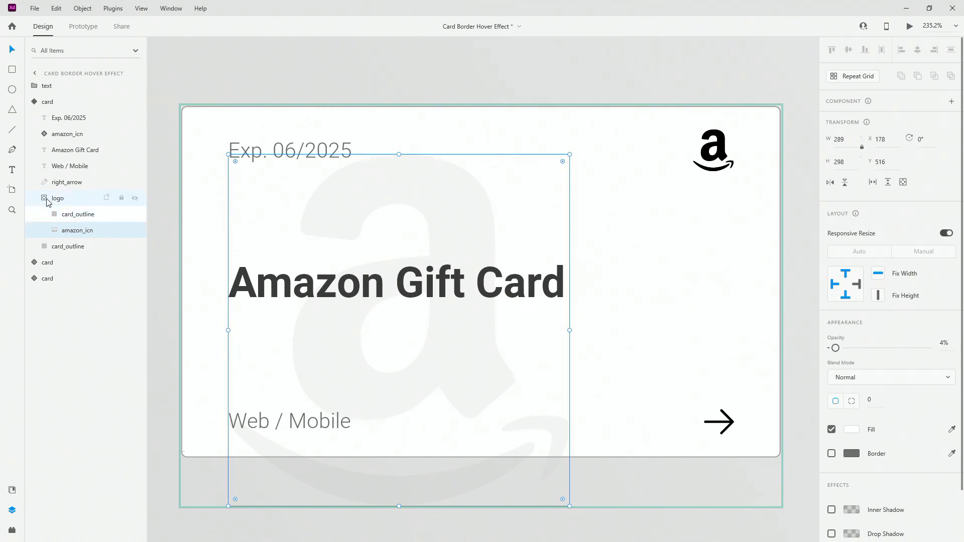
Set the Amazon watermark icon's opacity so the logo is hidden in the default state.
left_click(58, 198)
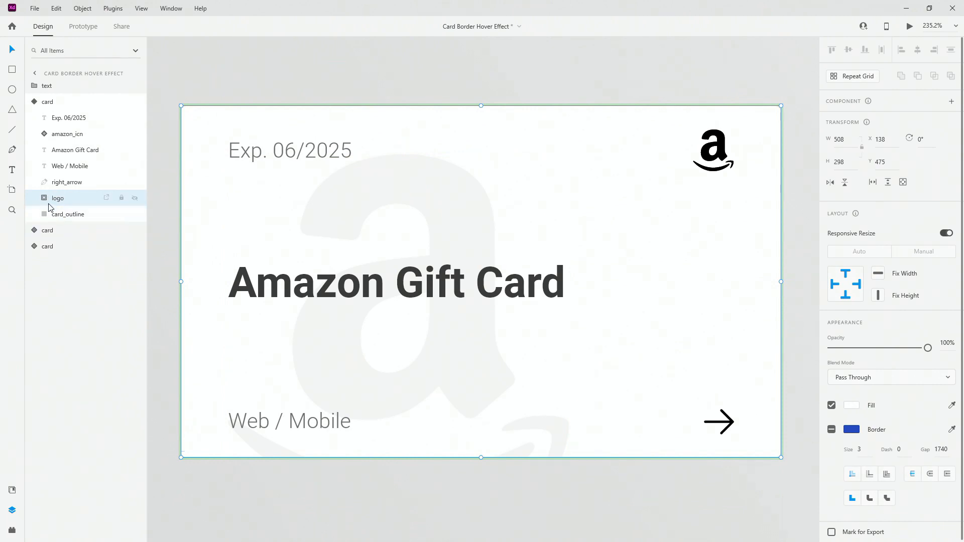
left_click(77, 230)
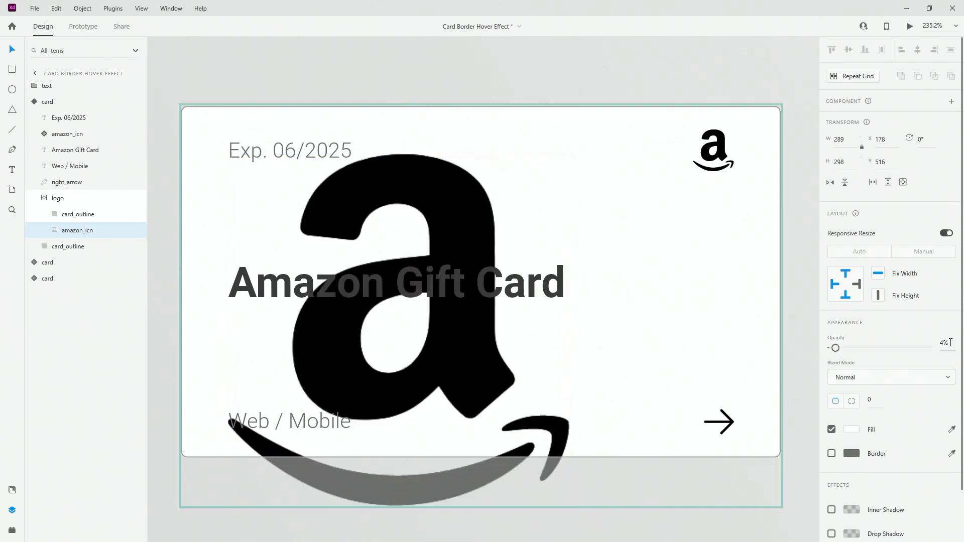
left_click(945, 342)
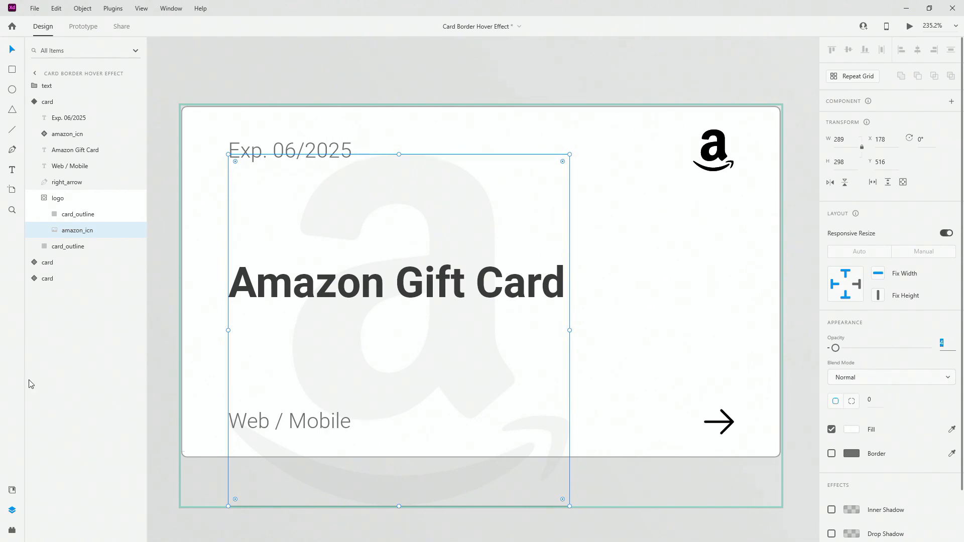
left_click(58, 198)
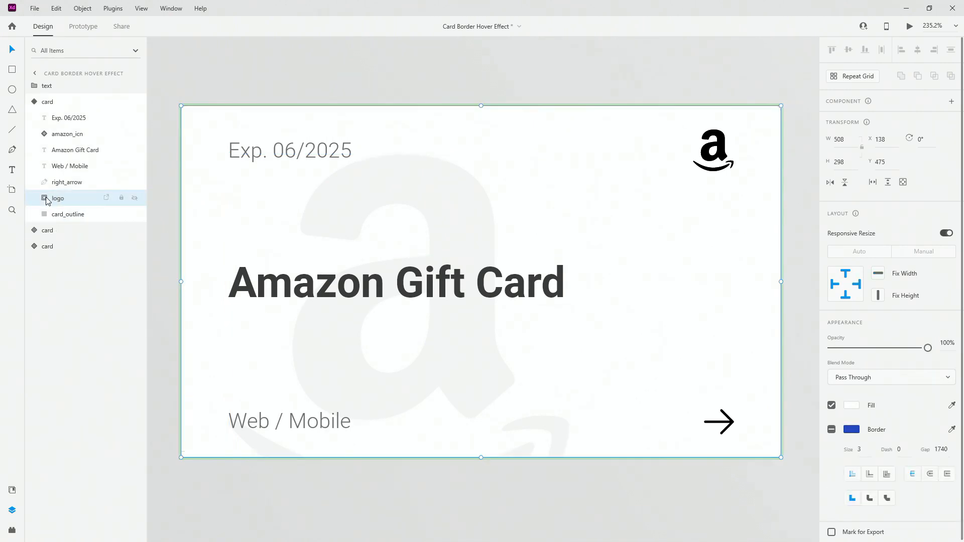
mouse_move(318, 205)
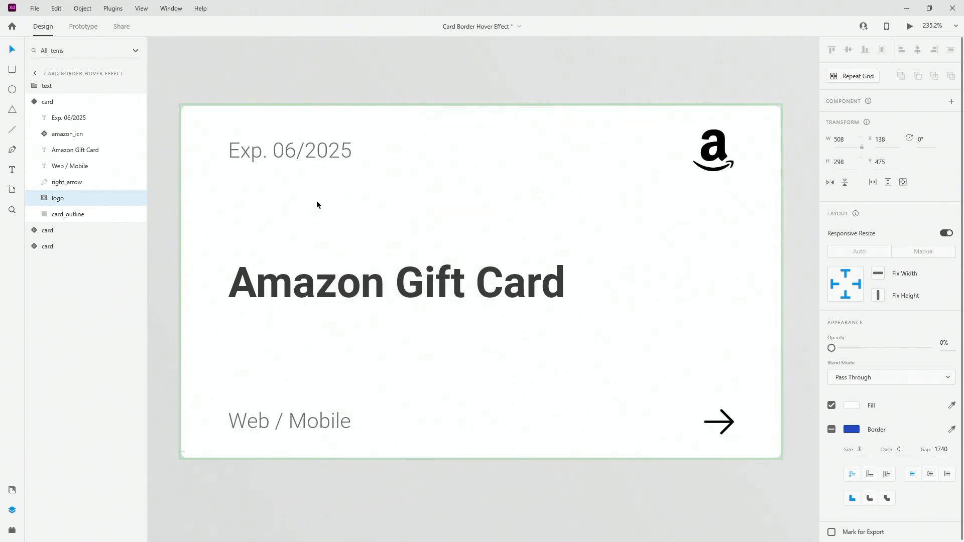
Bring back the hover state and confirm the amazon_icn watermark sits at 4% opacity.
left_click(47, 101)
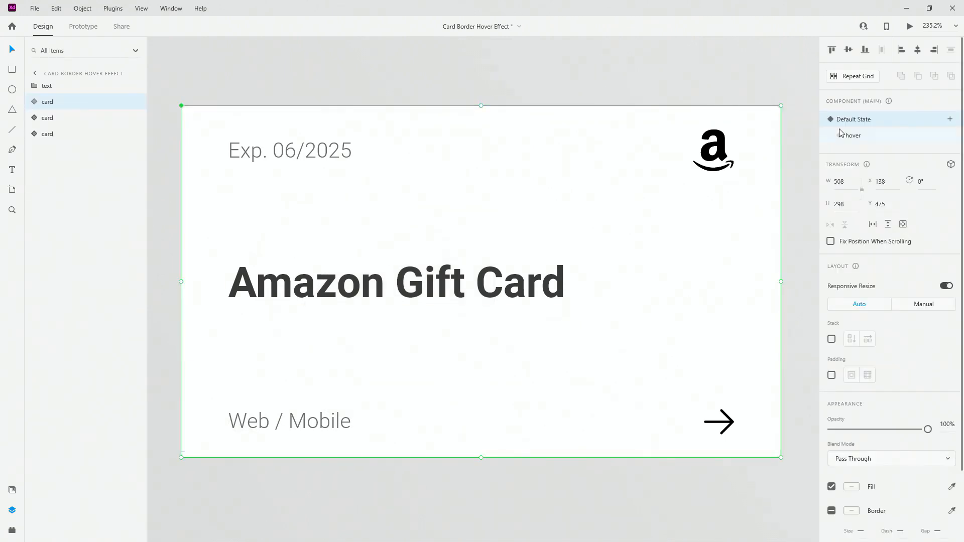
left_click(35, 101)
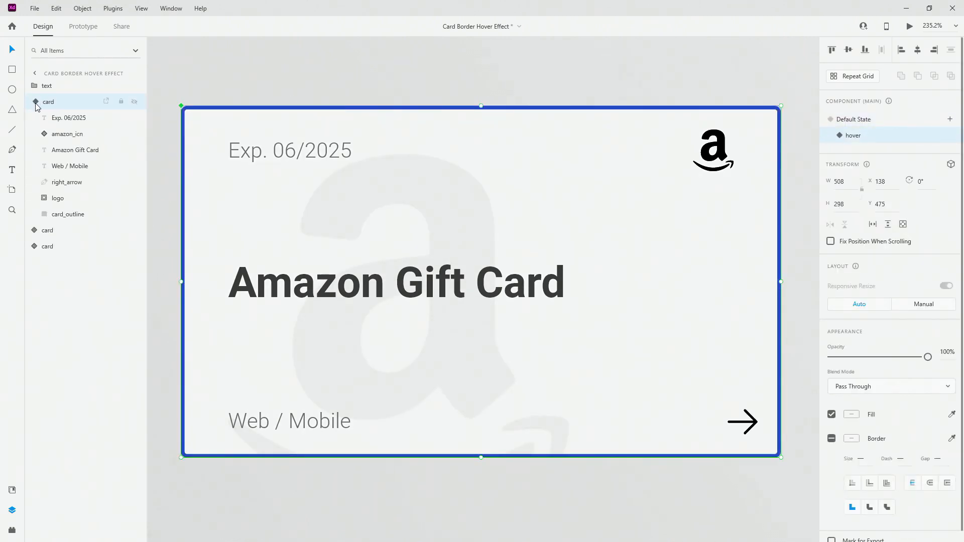
left_click(58, 198)
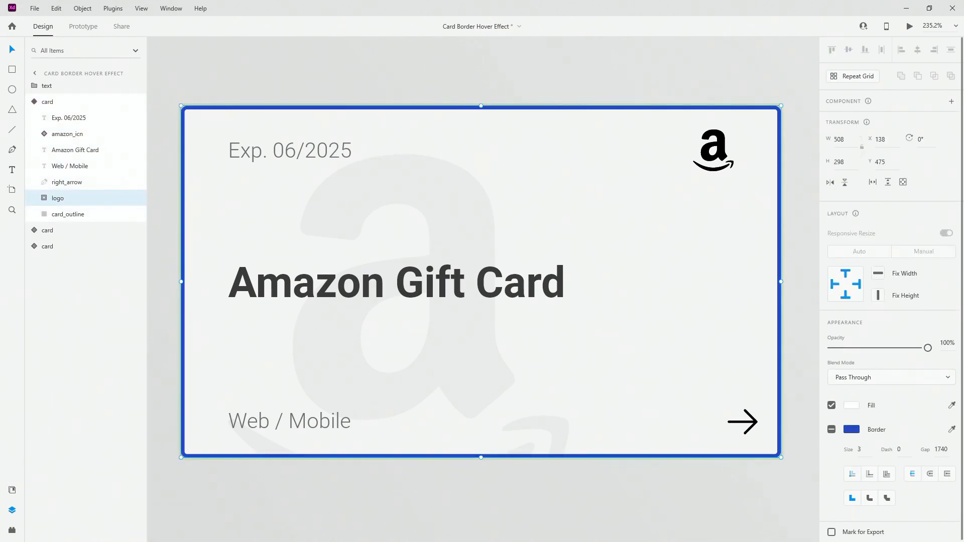
left_click(36, 198)
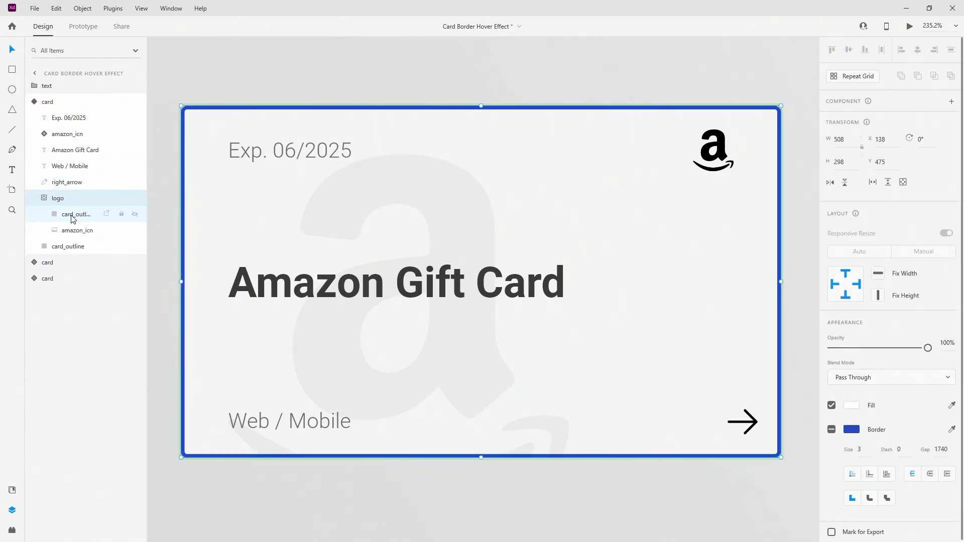
left_click(77, 230)
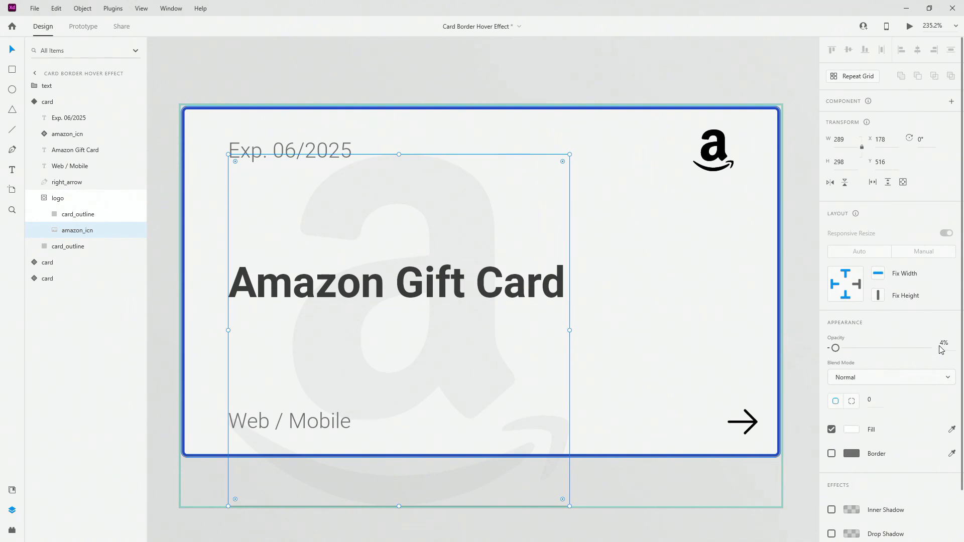
left_click(36, 101)
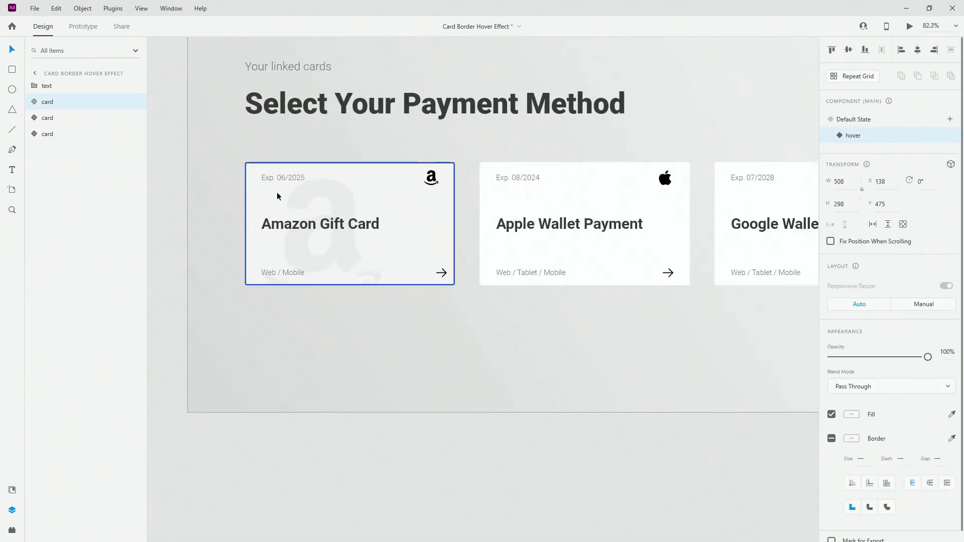
Verify the Apple and Google Wallet cards' hover look, then leave all cards in Default State.
left_click(854, 119)
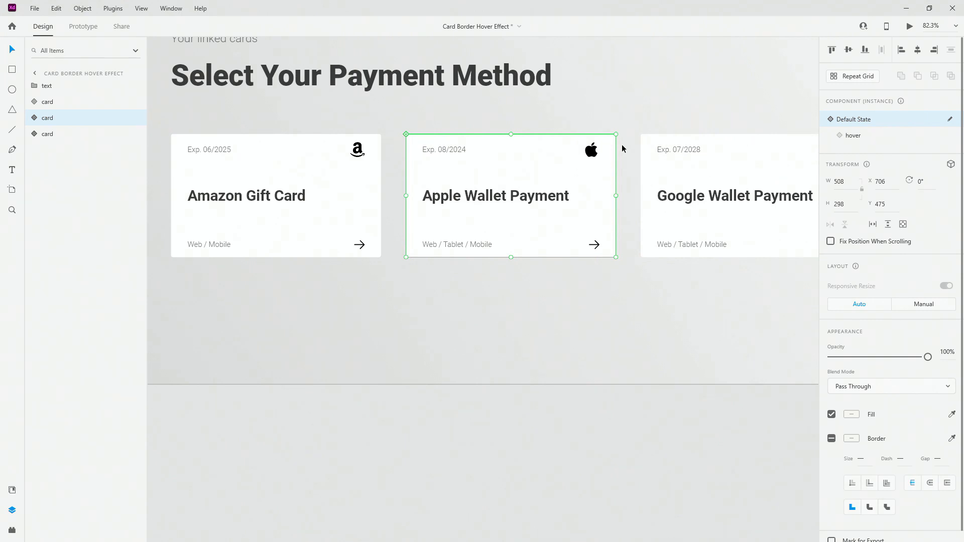
mouse_move(221, 256)
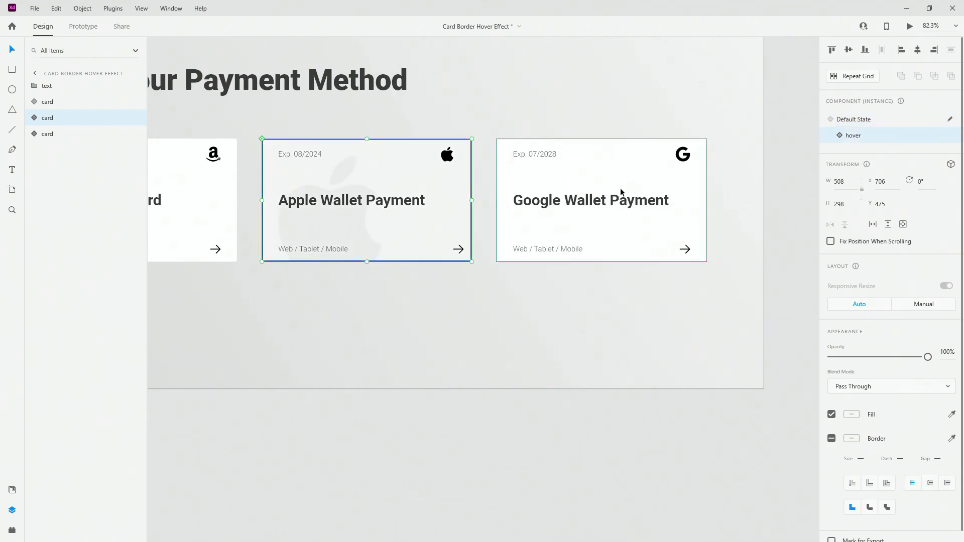
left_click(600, 200)
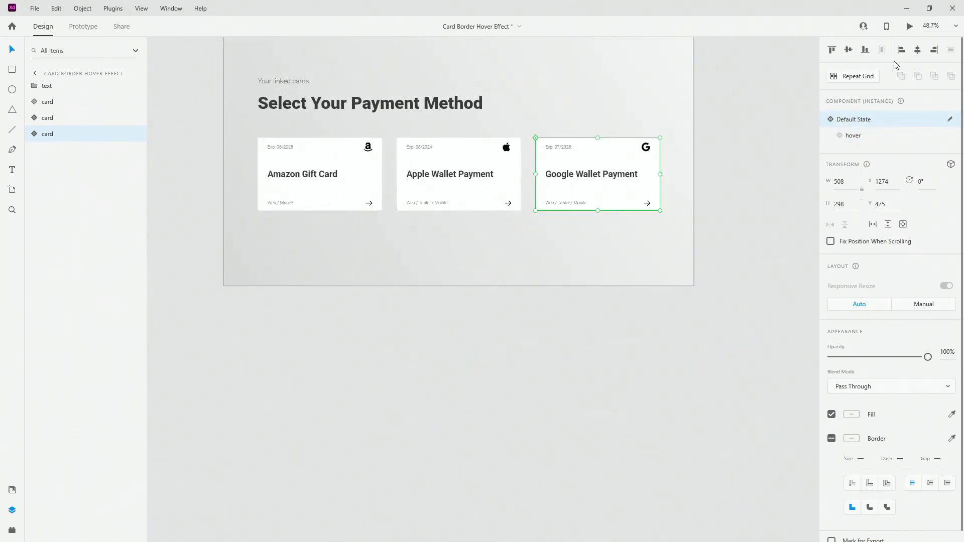
Preview the prototype full-screen and hover the Amazon and Apple cards to watch the border animate.
left_click(909, 26)
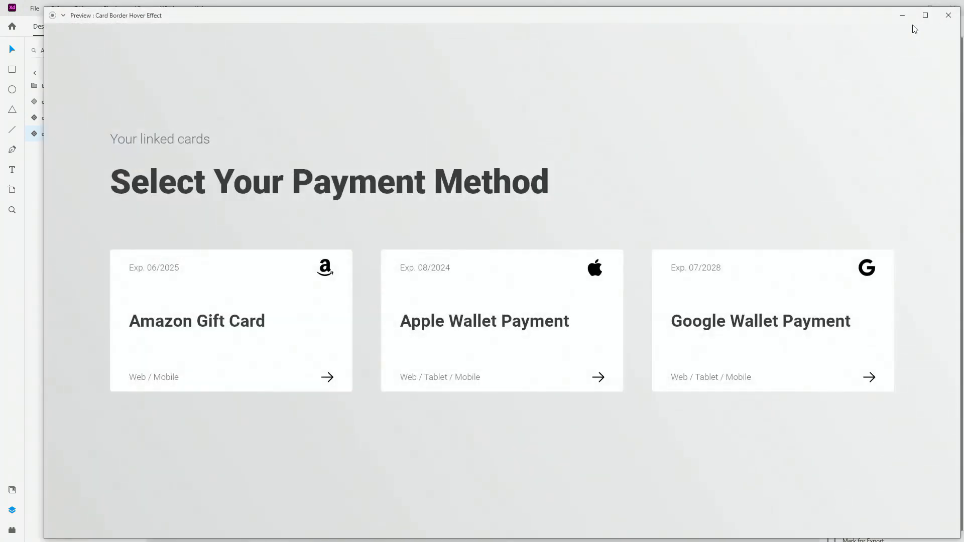
left_click(948, 15)
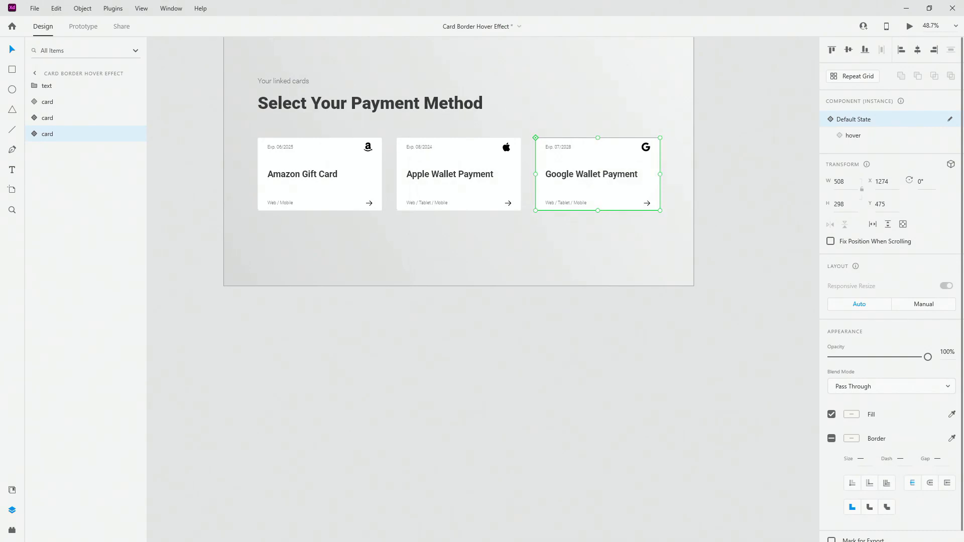
left_click(910, 26)
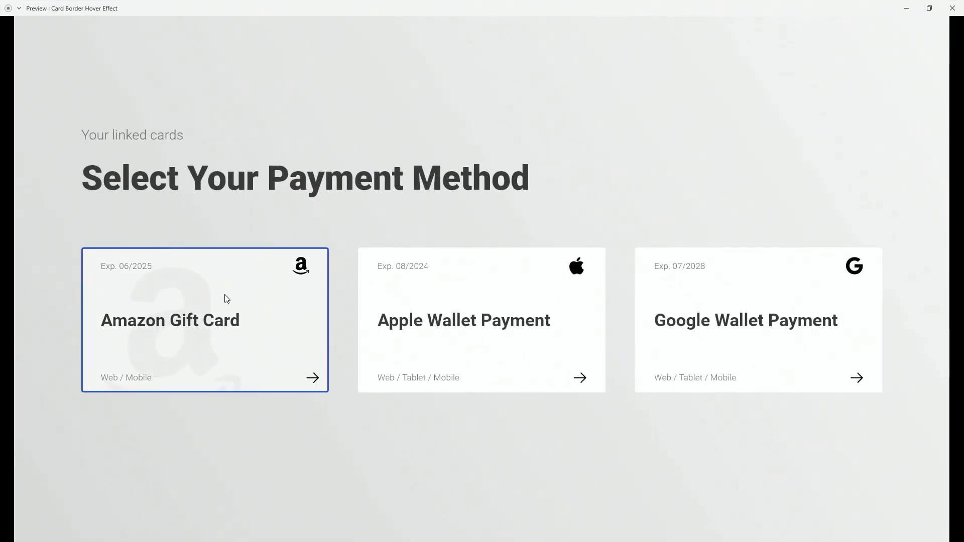
mouse_move(240, 300)
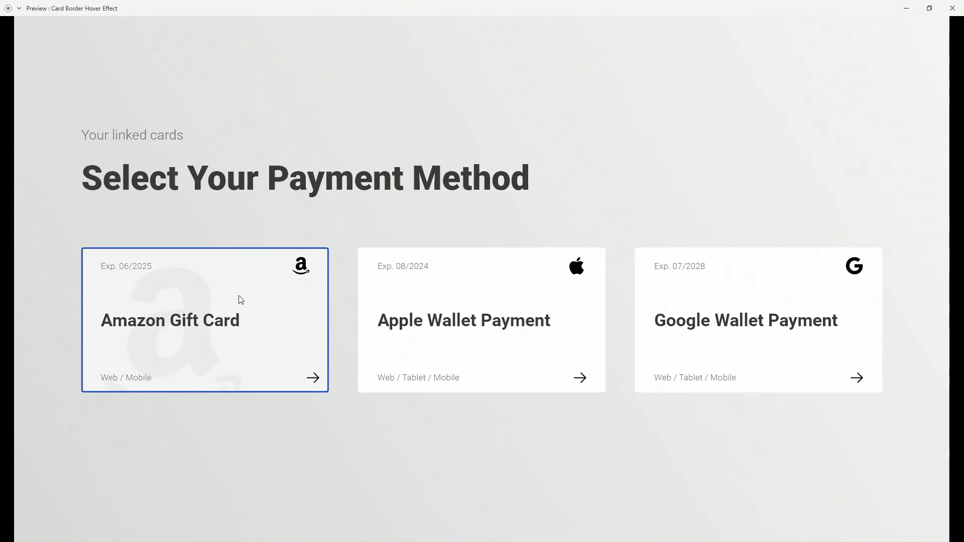
mouse_move(226, 338)
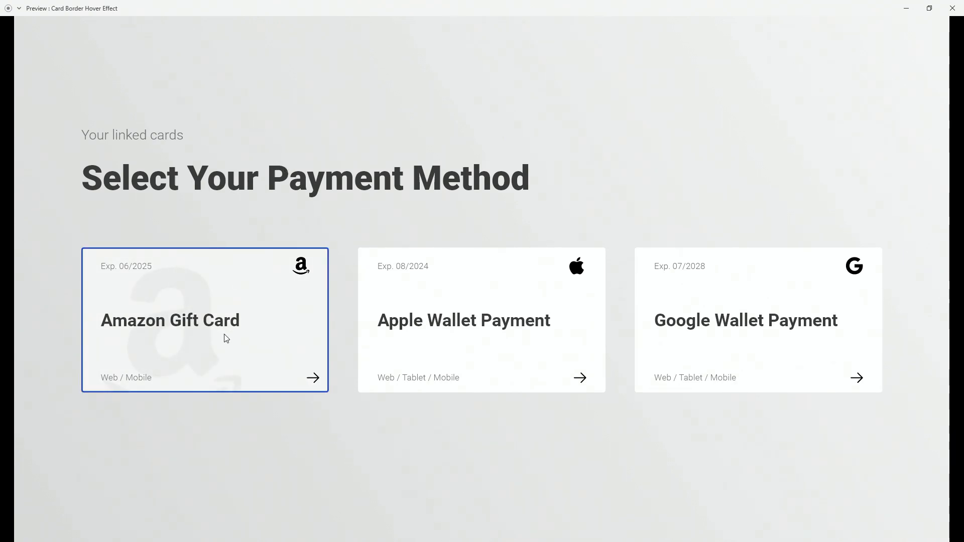
mouse_move(383, 308)
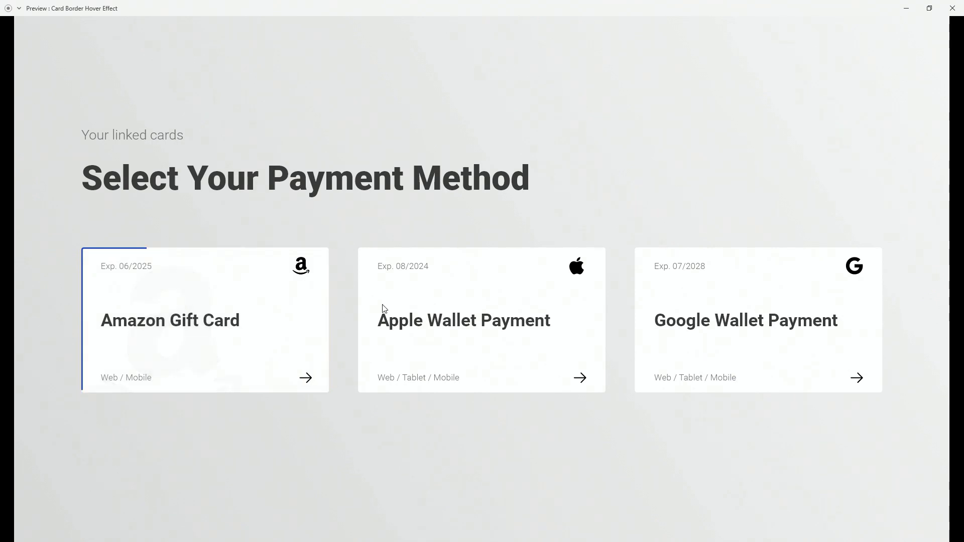
mouse_move(698, 410)
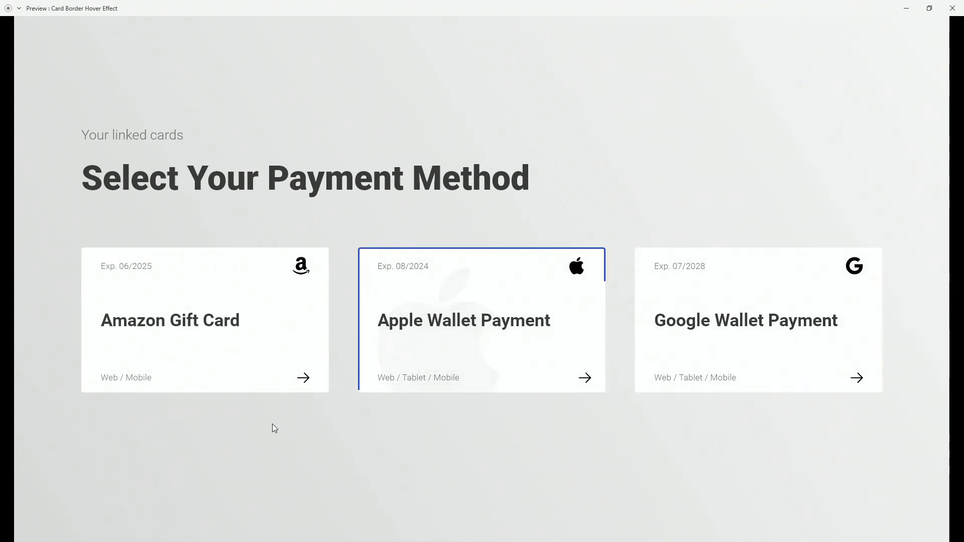
mouse_move(313, 271)
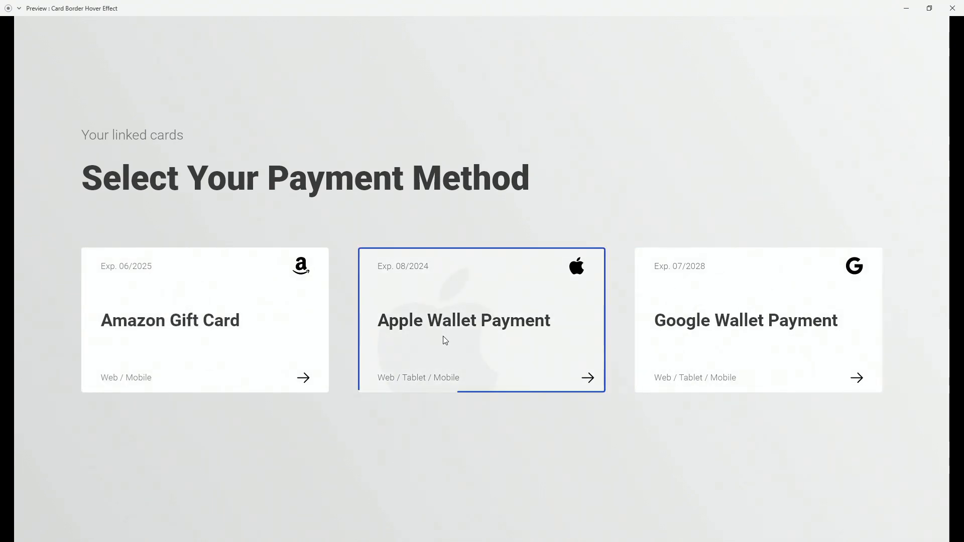
mouse_move(273, 264)
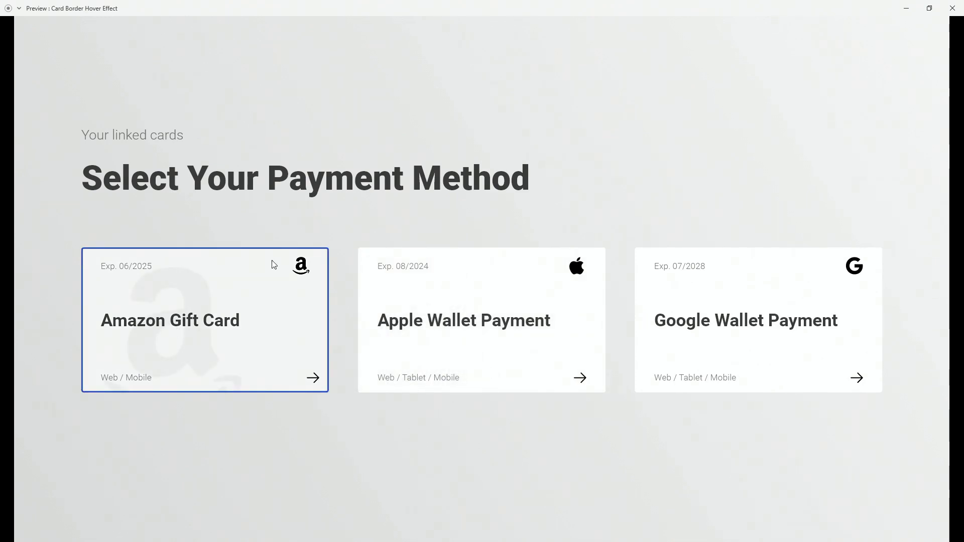
mouse_move(496, 355)
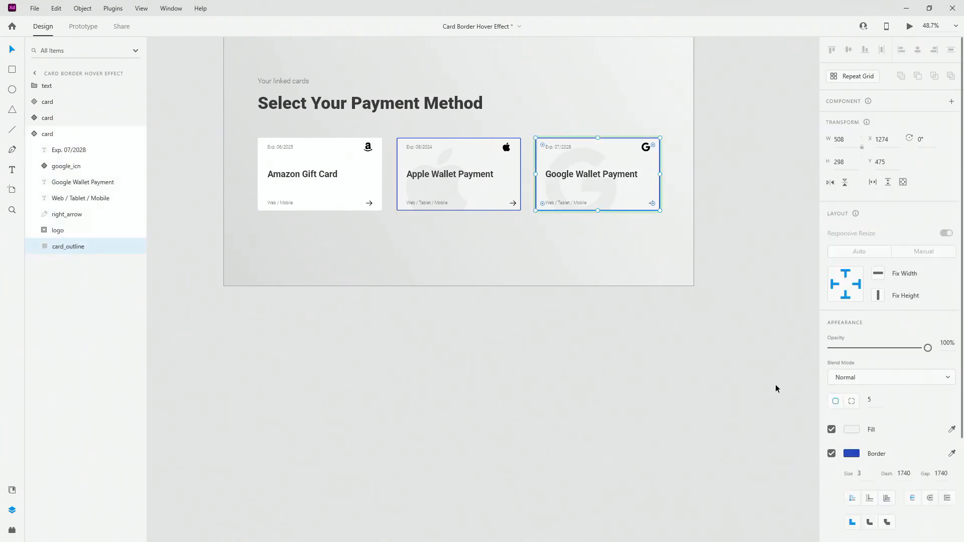
Tint the Google card's hover fill pink and the Apple card's light purple, then return to Default State.
left_click(851, 429)
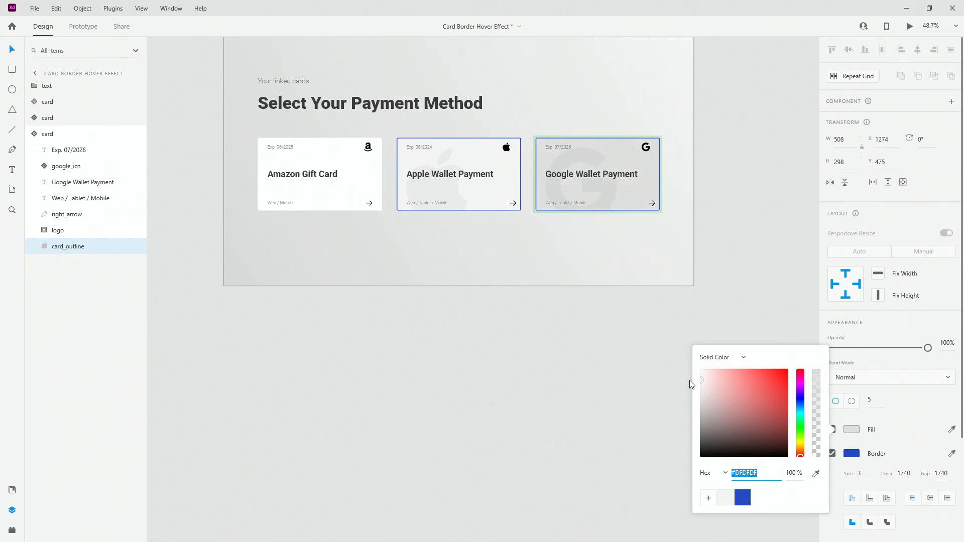
left_click(717, 381)
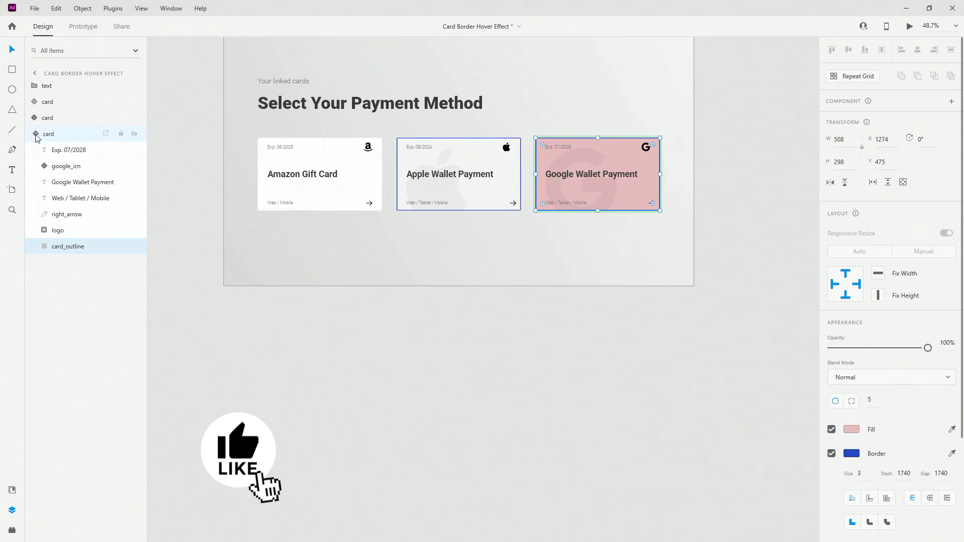
left_click(458, 173)
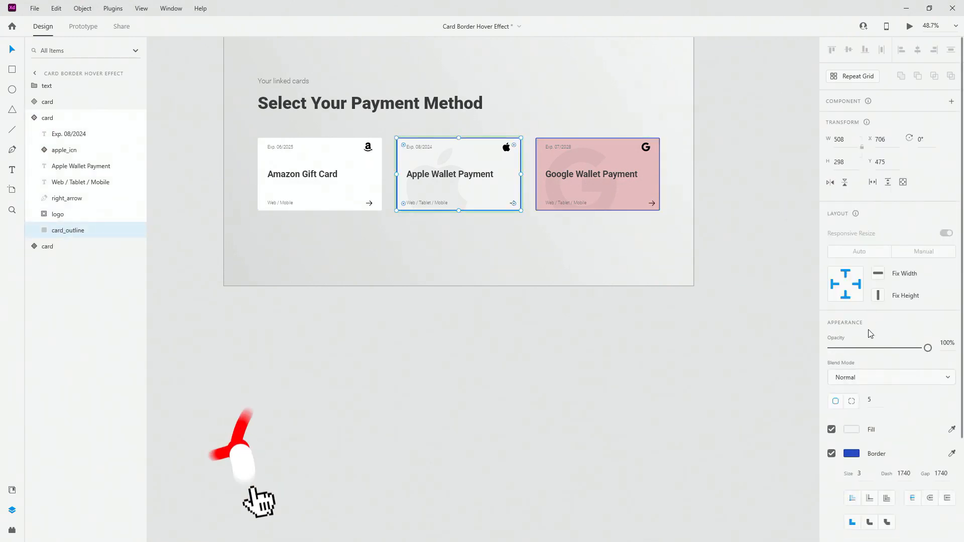
left_click(852, 429)
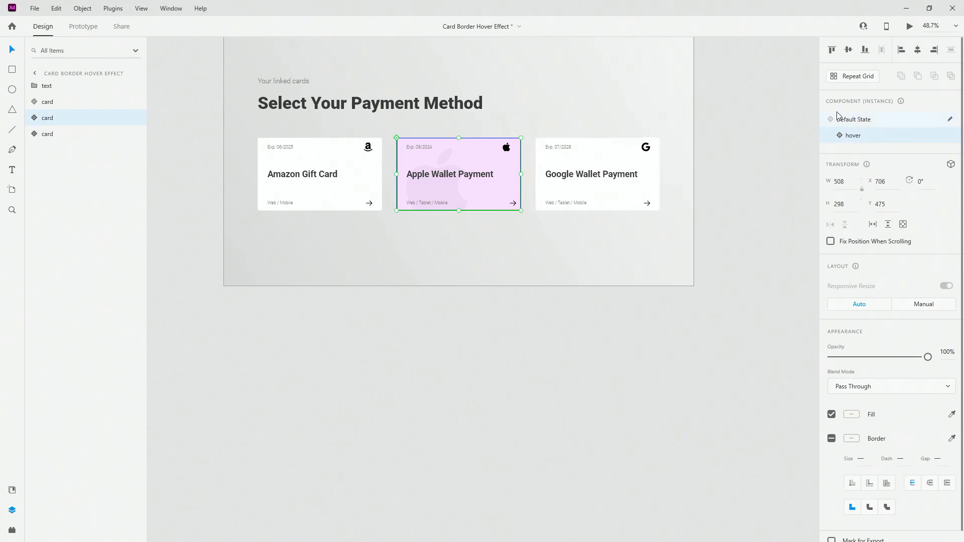
left_click(853, 120)
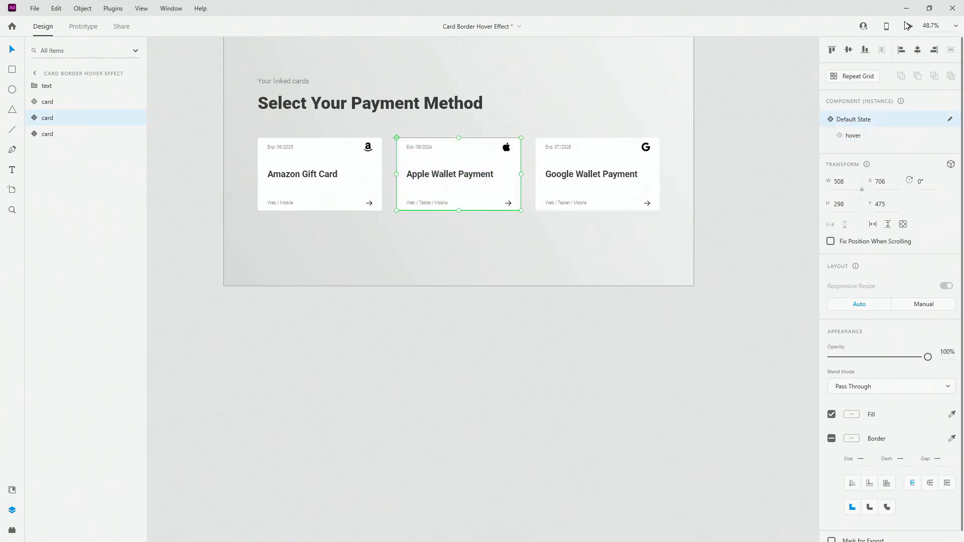
left_click(886, 27)
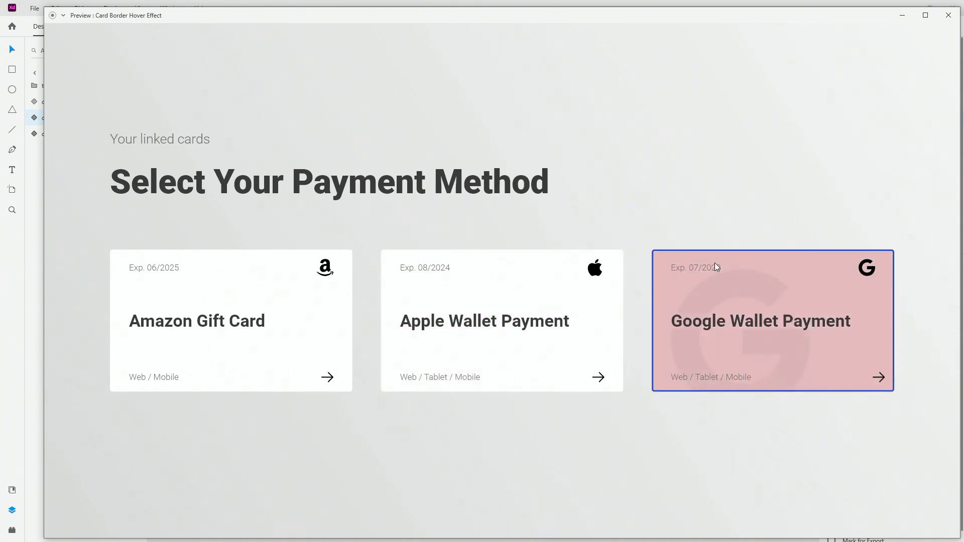
mouse_move(307, 203)
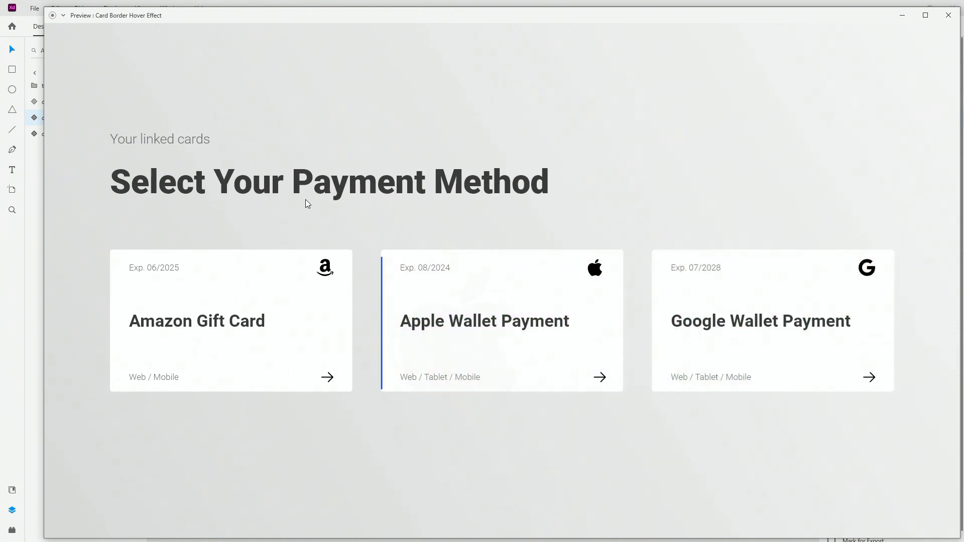
mouse_move(492, 311)
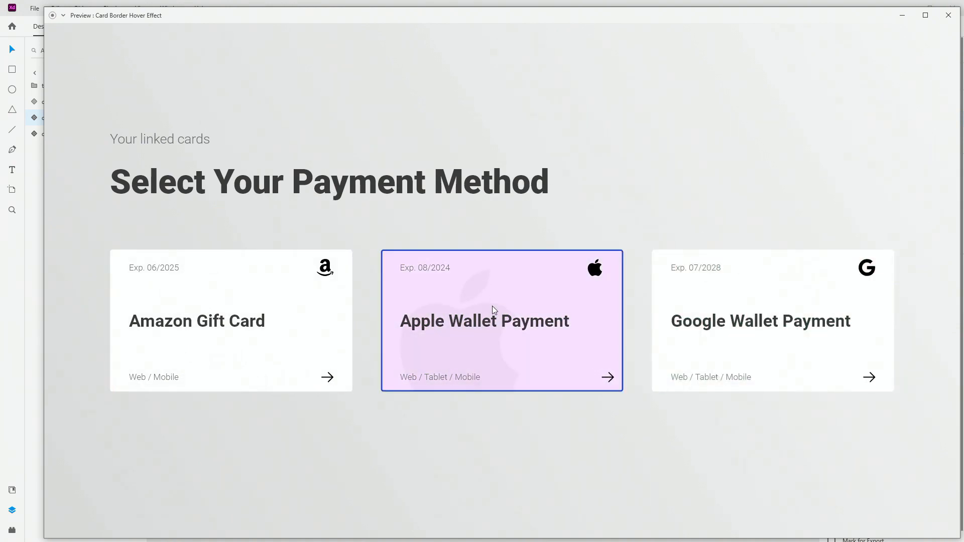
mouse_move(597, 332)
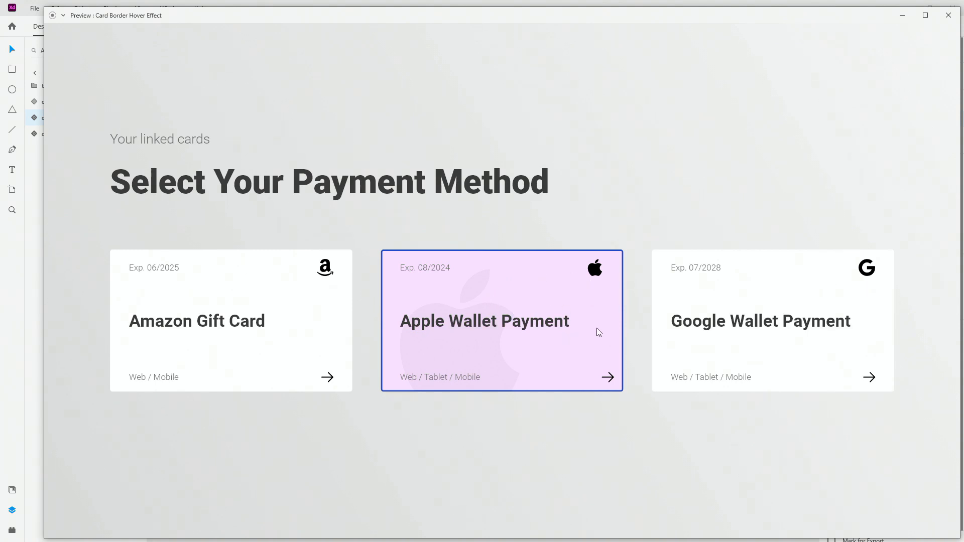
mouse_move(467, 189)
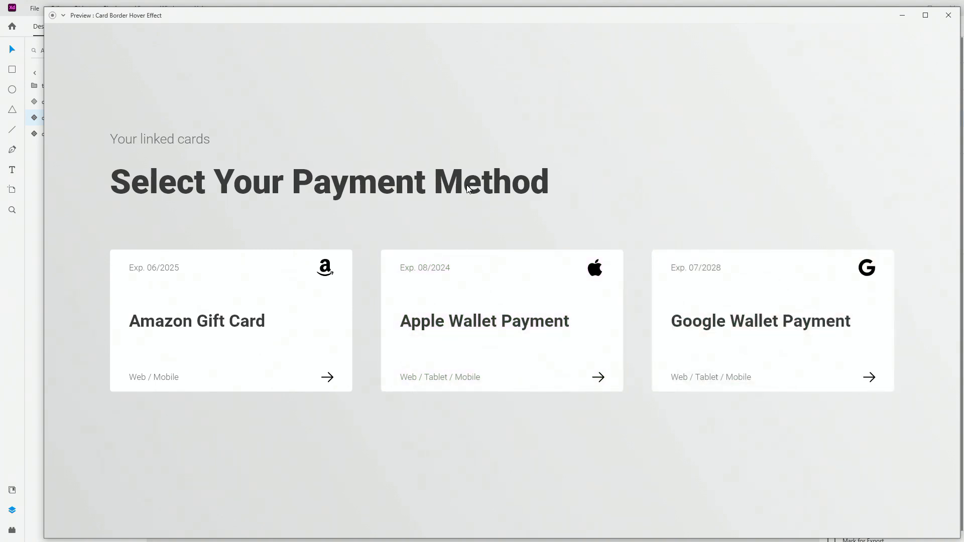
mouse_move(530, 225)
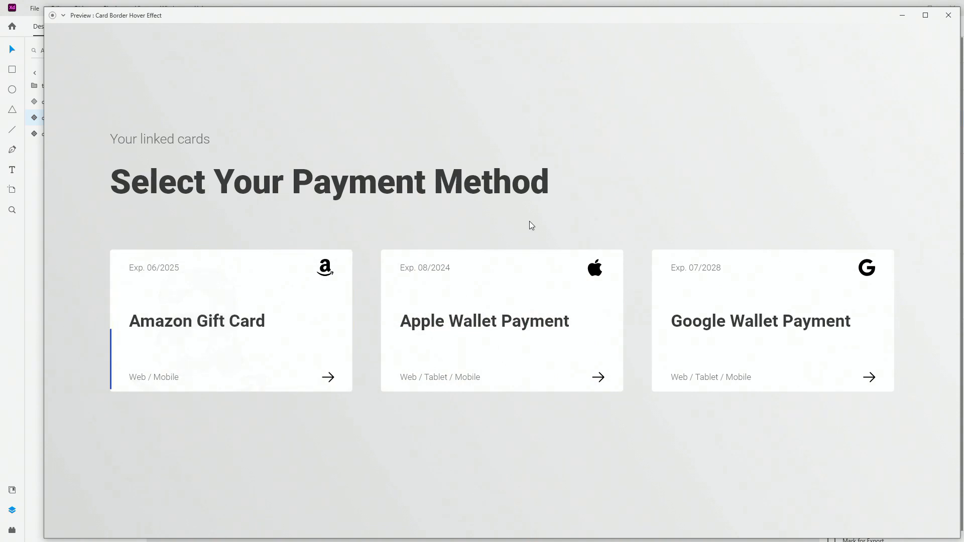
mouse_move(768, 294)
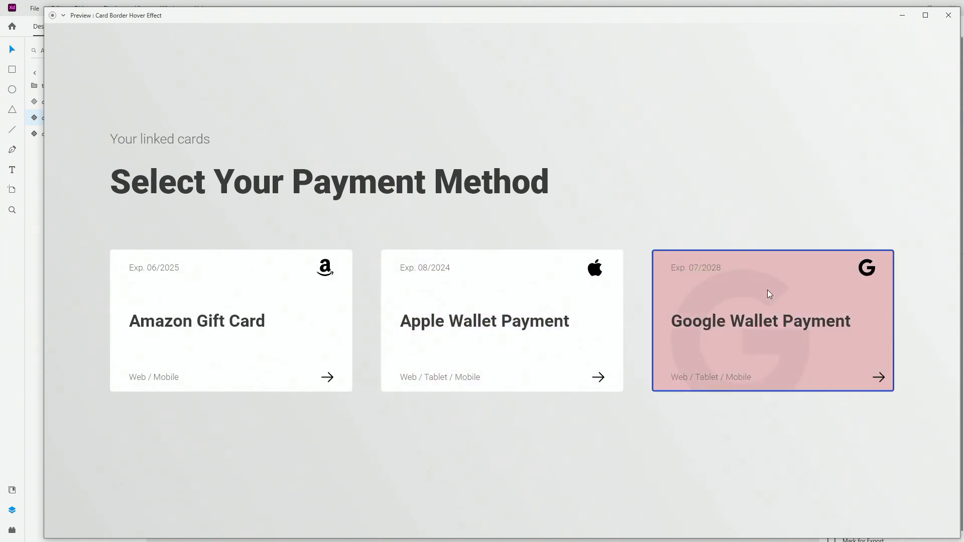
mouse_move(182, 313)
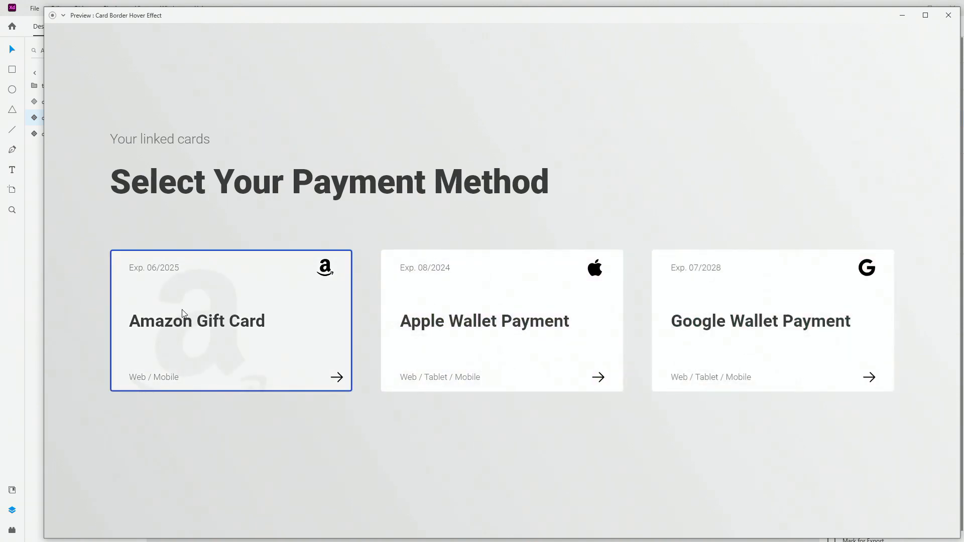
mouse_move(946, 16)
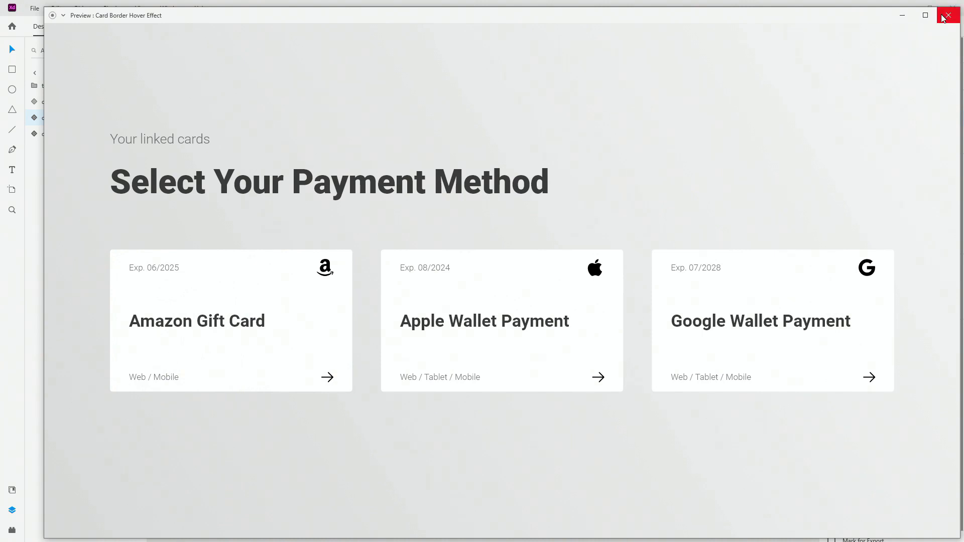
left_click(949, 15)
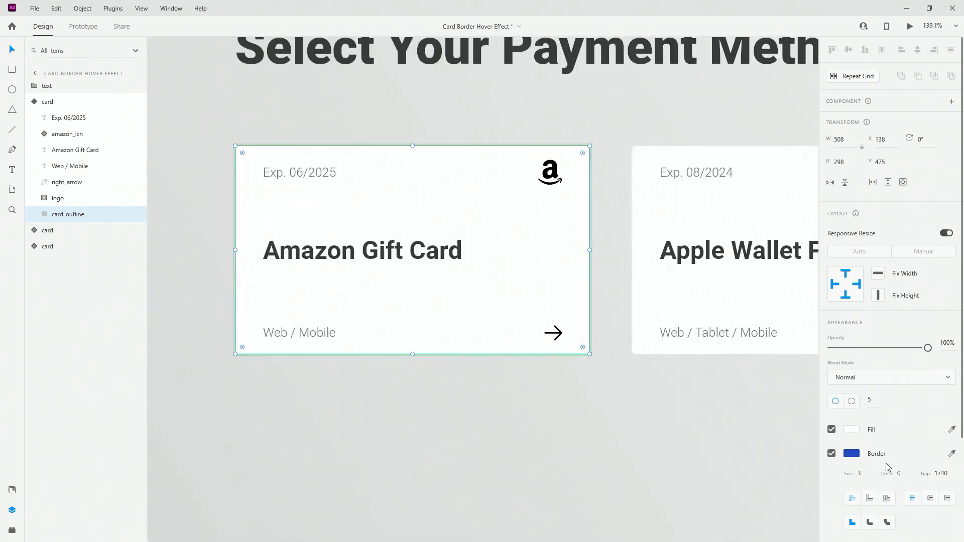
mouse_move(858, 472)
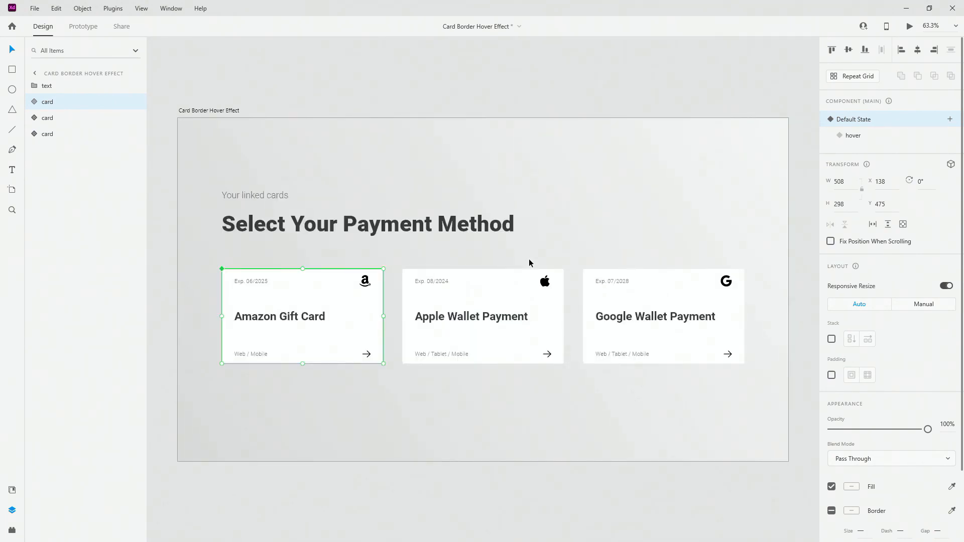
left_click(445, 84)
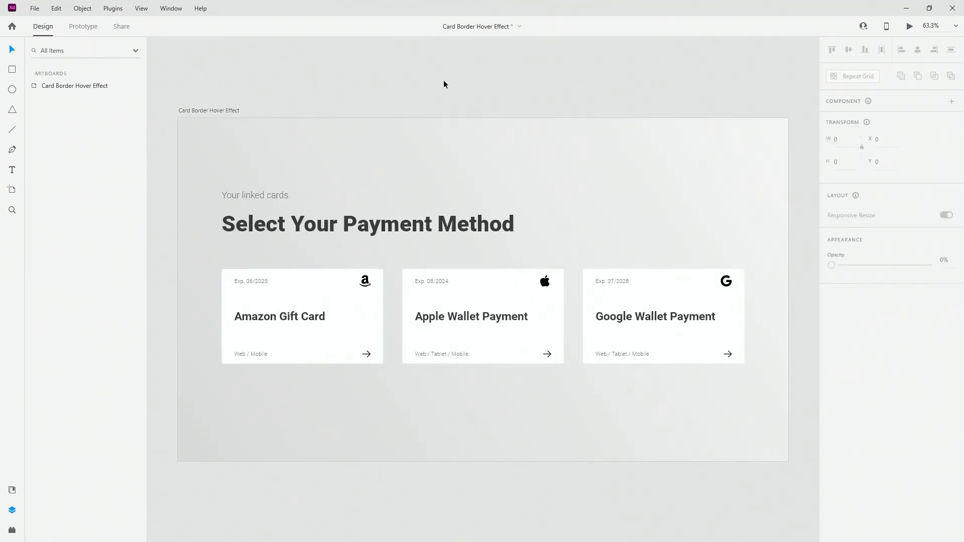